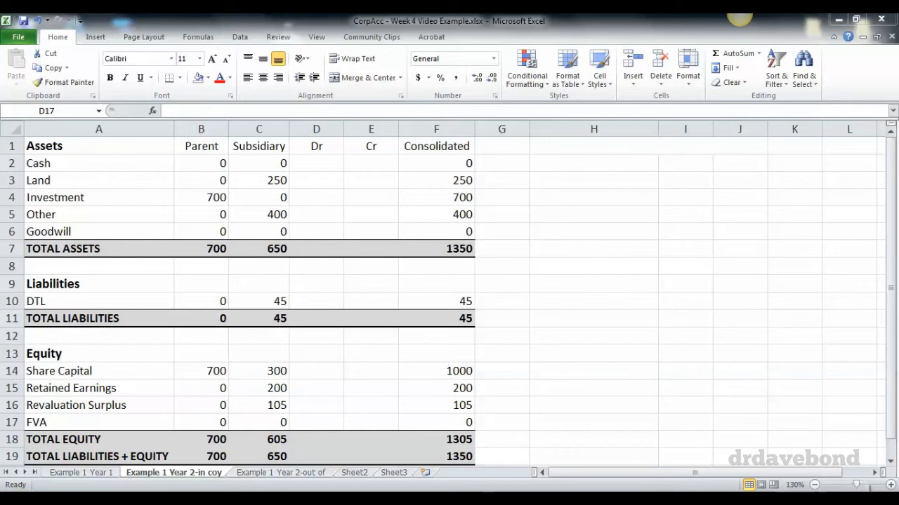
{"action": "mouse_move", "coordinate": [480, 287]}
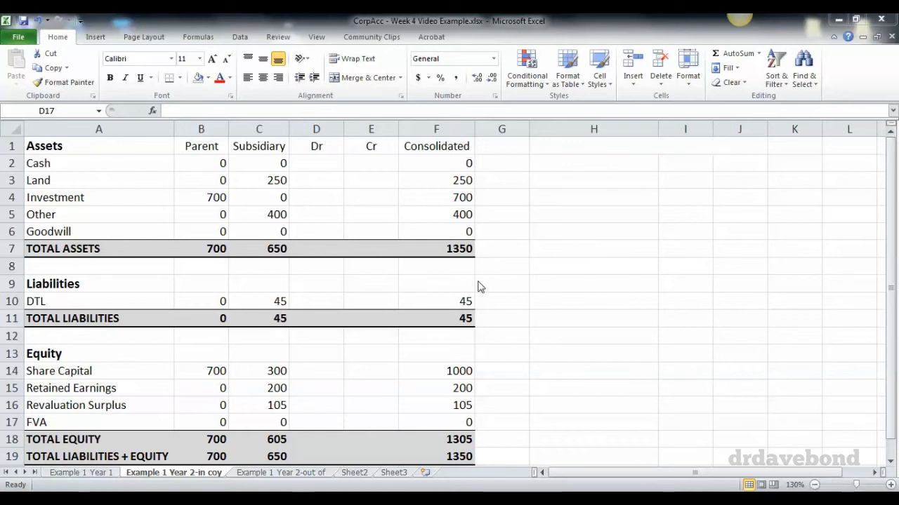
{"action": "mouse_move", "coordinate": [309, 289]}
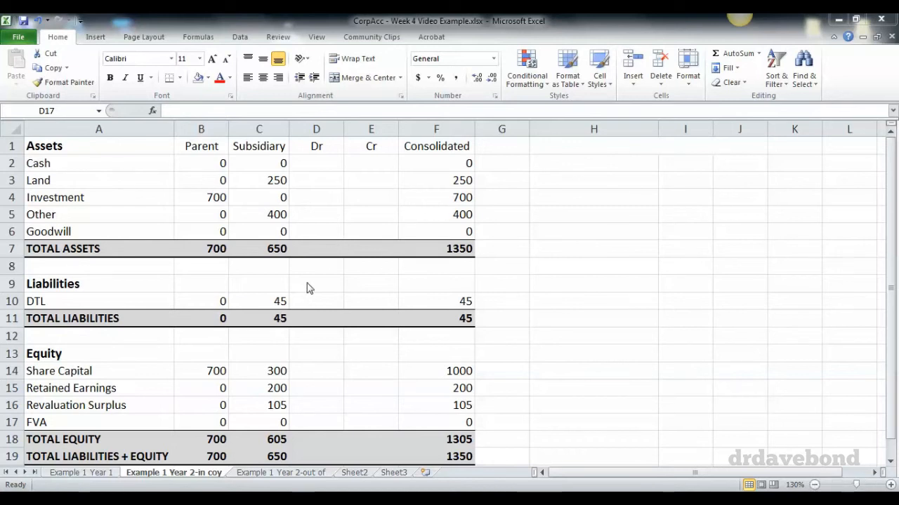
{"action": "mouse_move", "coordinate": [207, 211]}
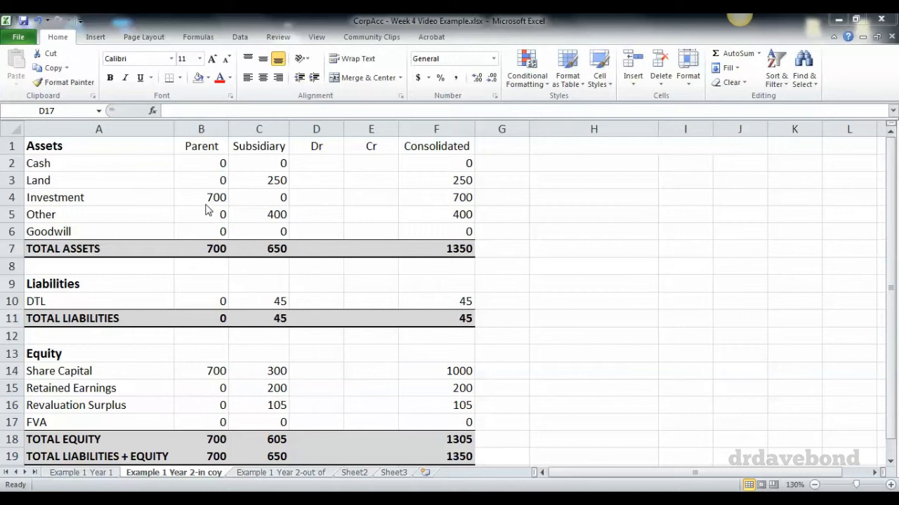
{"action": "mouse_move", "coordinate": [208, 371]}
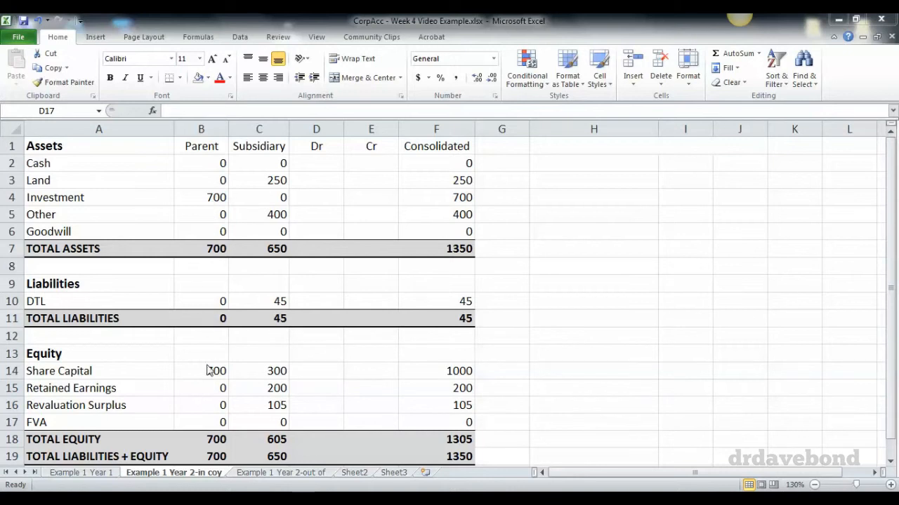
{"action": "mouse_move", "coordinate": [264, 191]}
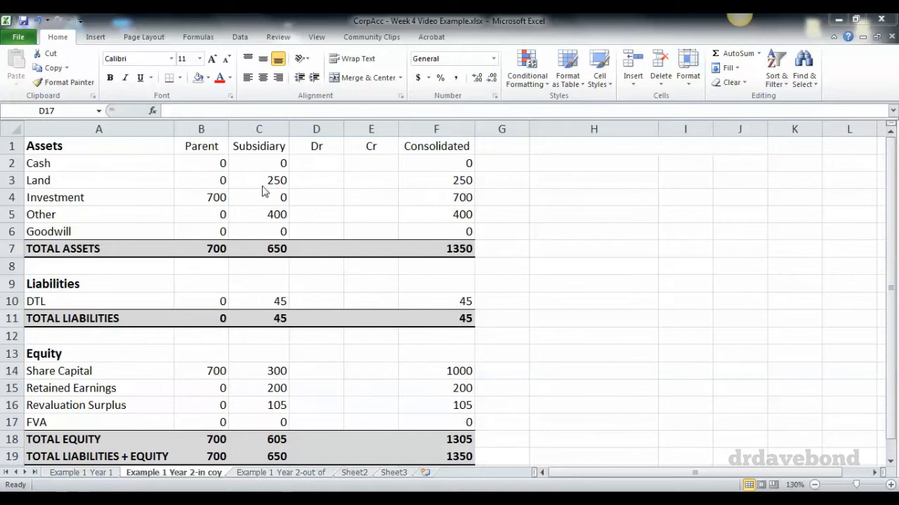
{"action": "mouse_move", "coordinate": [285, 199]}
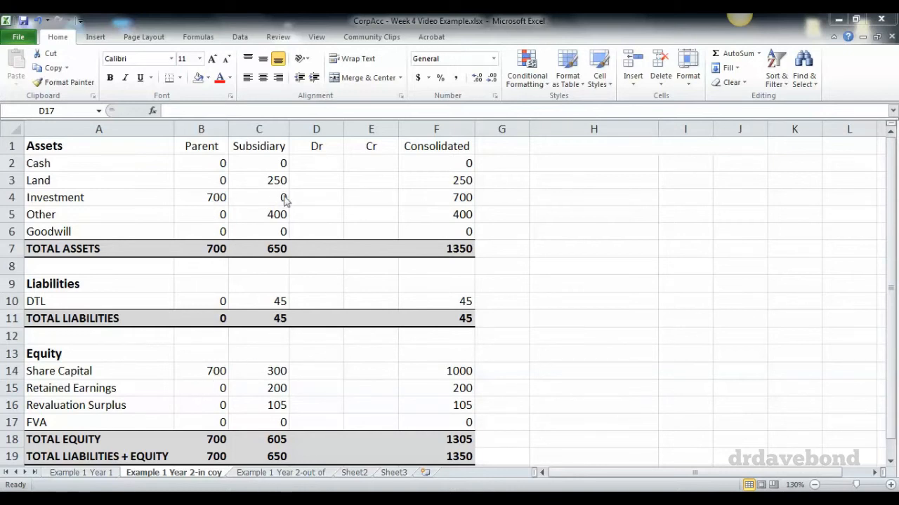
{"action": "mouse_move", "coordinate": [298, 306]}
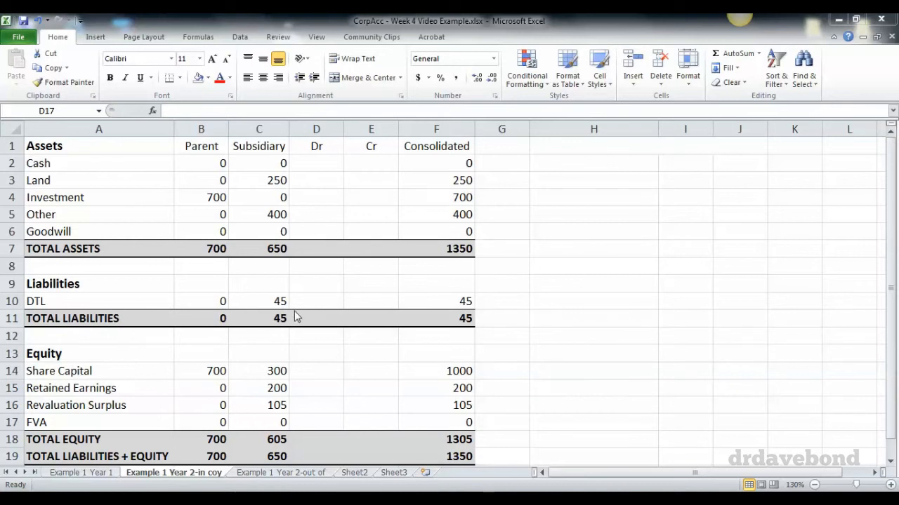
{"action": "mouse_move", "coordinate": [298, 188]}
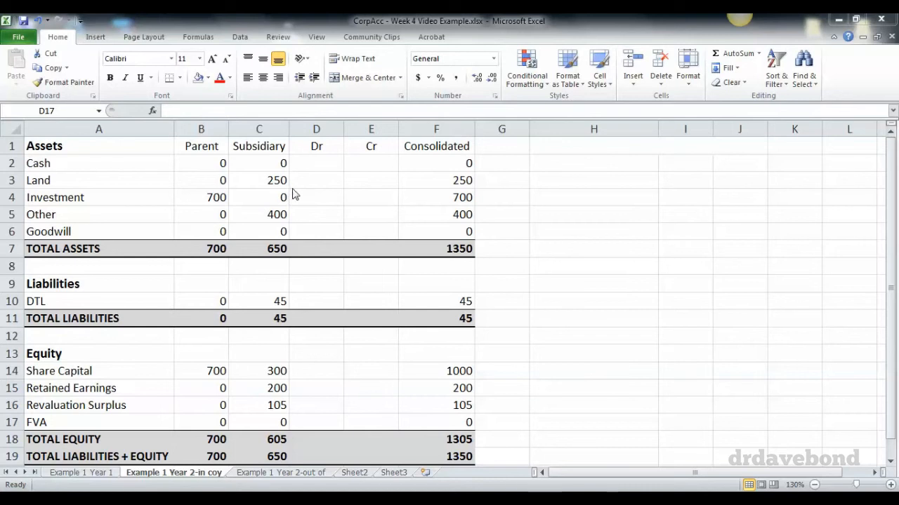
{"action": "mouse_move", "coordinate": [303, 377]}
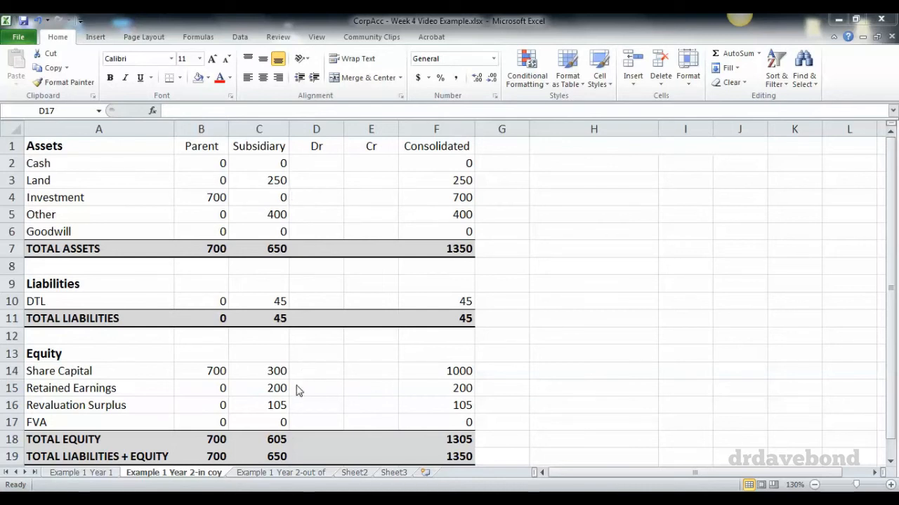
{"action": "mouse_move", "coordinate": [298, 412]}
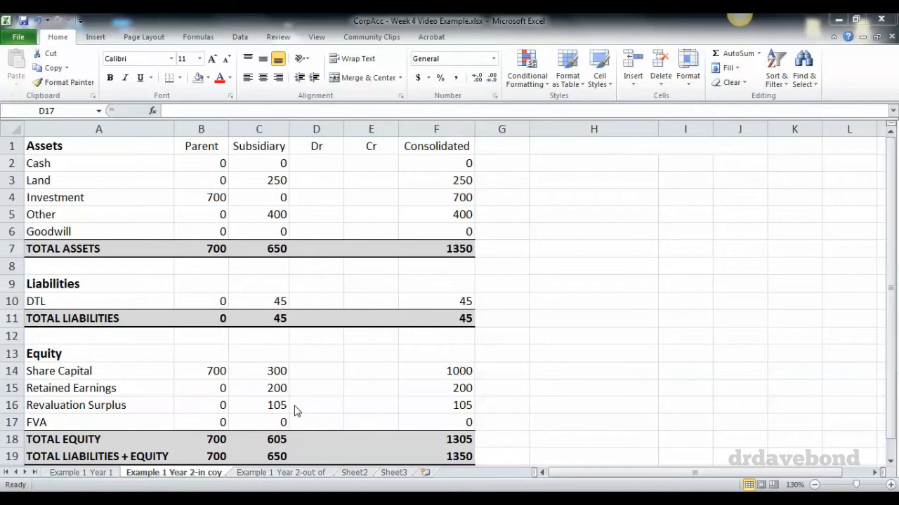
{"action": "mouse_move", "coordinate": [559, 174]}
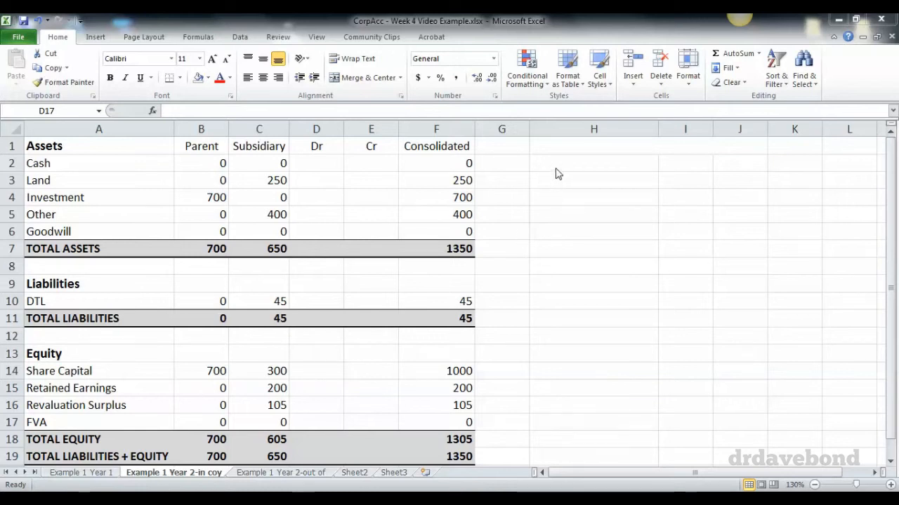
- Shade the Parent asset, liability and equity figures pink
{"action": "left_click", "coordinate": [316, 421]}
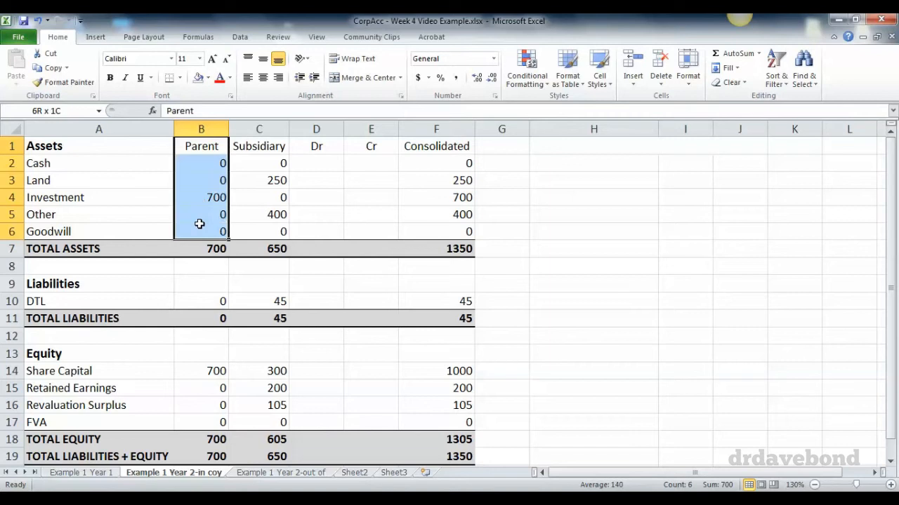
{"action": "left_click", "coordinate": [201, 267]}
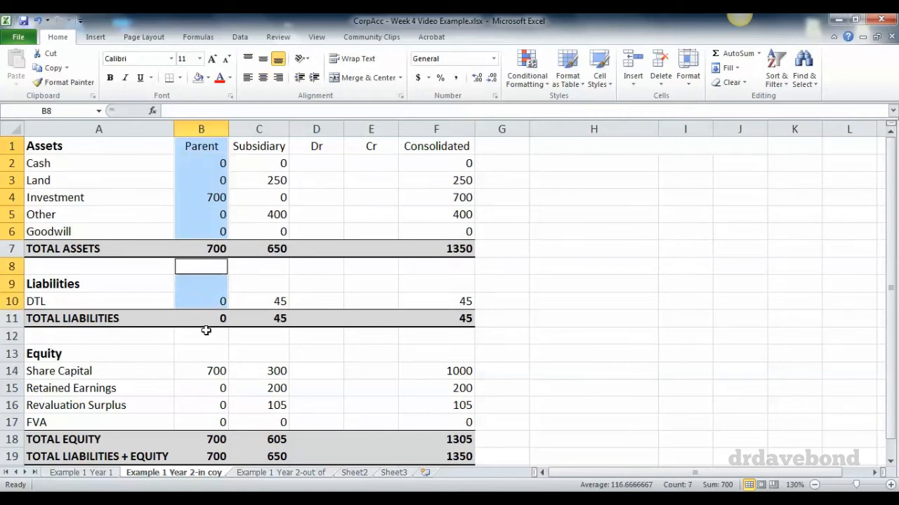
{"action": "left_click", "coordinate": [202, 336]}
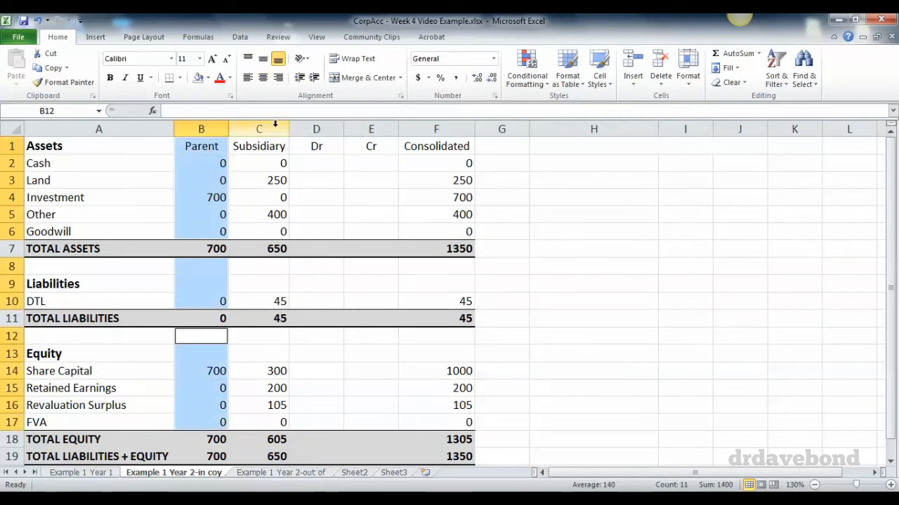
{"action": "left_click", "coordinate": [205, 77]}
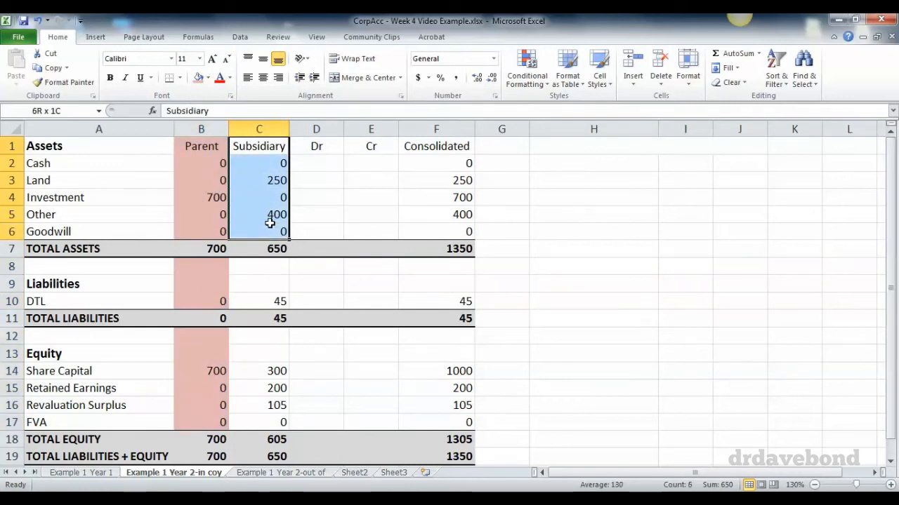
- Shade the Subsidiary liability and equity figures blue
{"action": "left_click", "coordinate": [258, 266]}
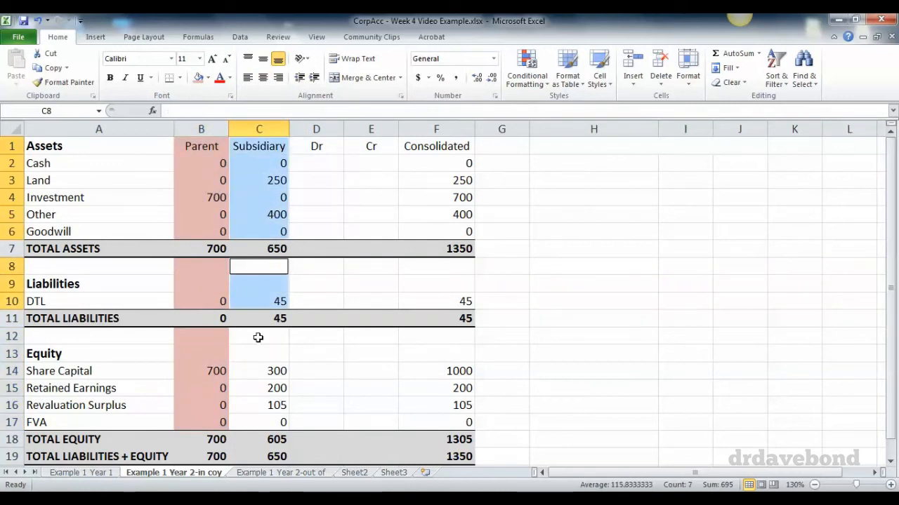
{"action": "left_click", "coordinate": [258, 335]}
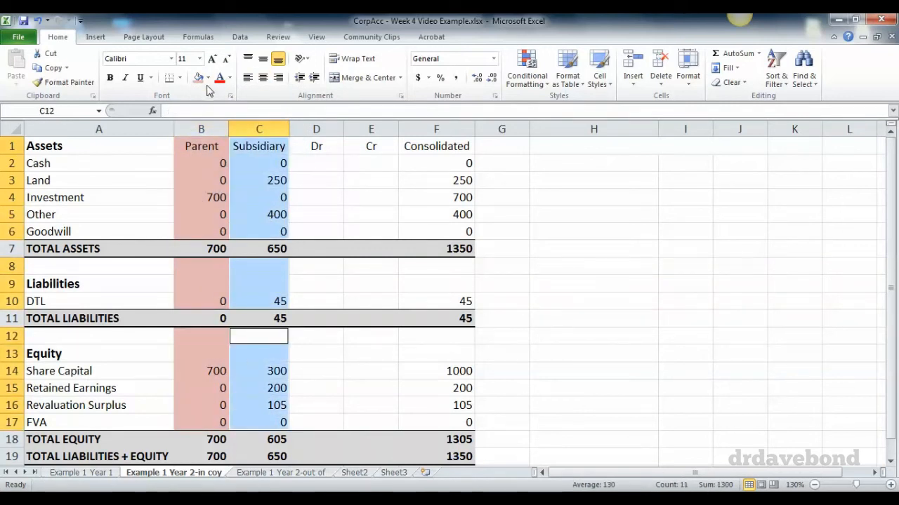
{"action": "left_click", "coordinate": [208, 77]}
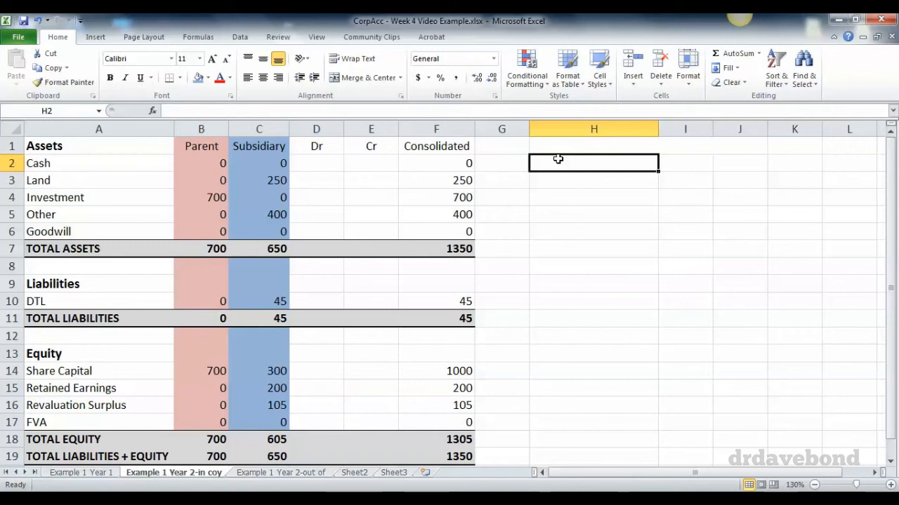
- Enter 'Dr Cash' with amount 300 beside the table
{"action": "type", "text": "Dr Cash"}
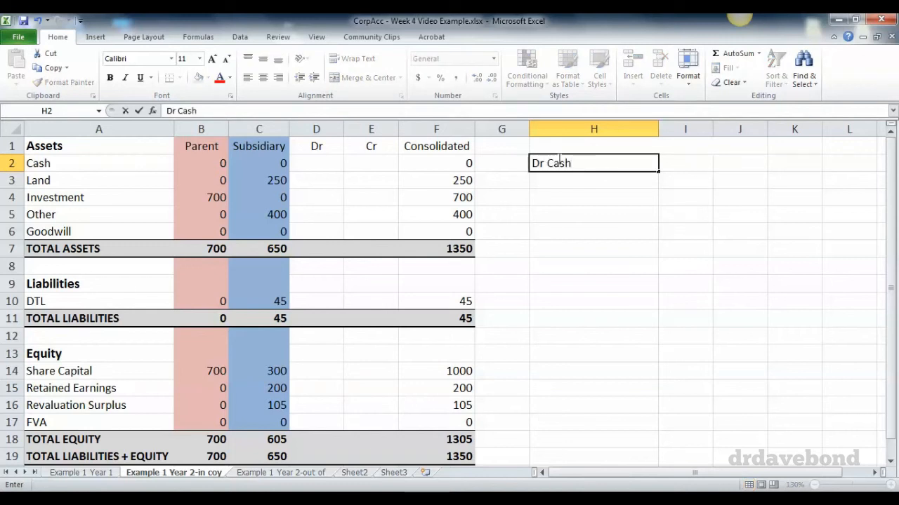
{"action": "type", "text": "300"}
{"action": "left_click", "coordinate": [593, 197]}
{"action": "type", "text": "Cr Gain on Sale"}
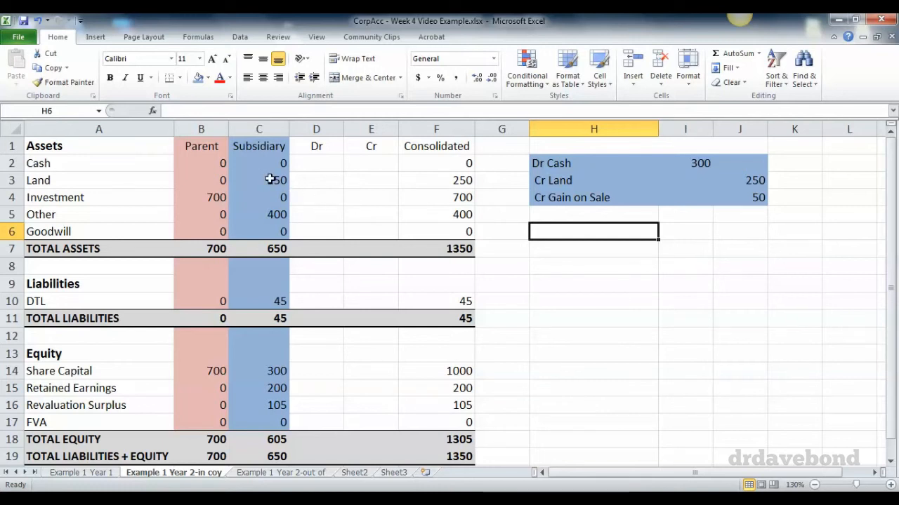
- Enter the 300 cash received into Subsidiary Cash and check the total assets formula
{"action": "left_click", "coordinate": [258, 180]}
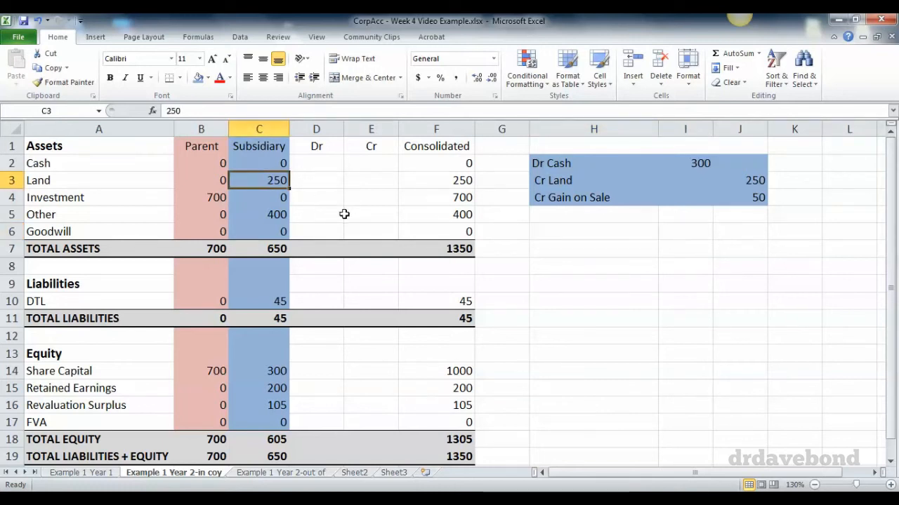
{"action": "left_click", "coordinate": [259, 163]}
{"action": "type", "text": "300"}
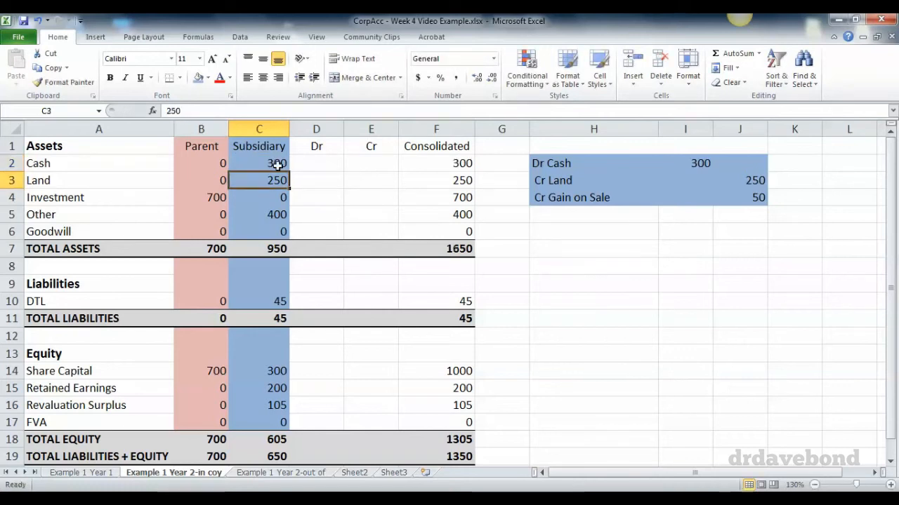
{"action": "mouse_move", "coordinate": [343, 210]}
{"action": "type", "text": "0"}
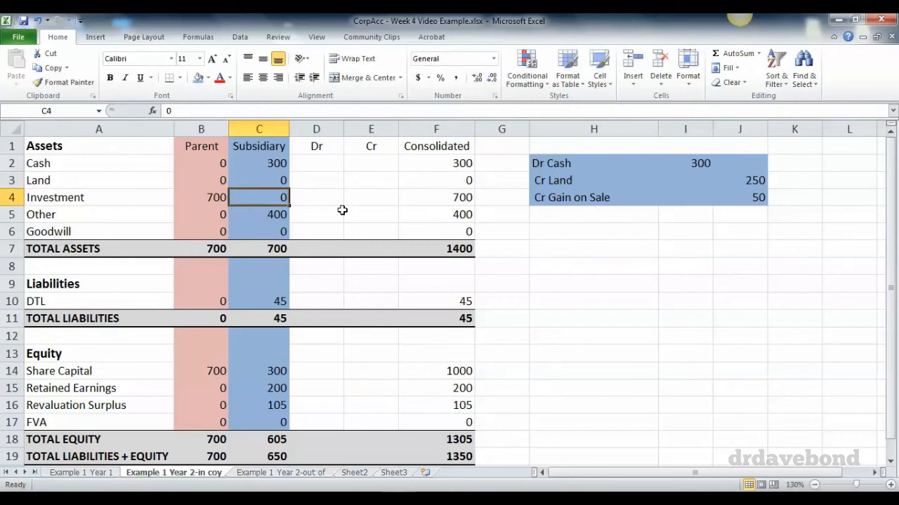
{"action": "left_click", "coordinate": [259, 248]}
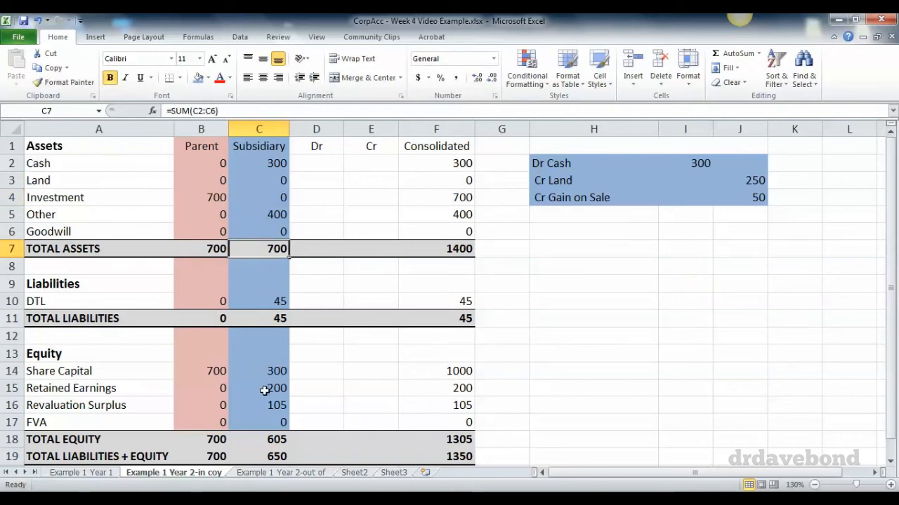
- Adjust Subsidiary Retained Earnings to =200+50 and confirm Land is now zero
{"action": "left_click", "coordinate": [258, 388]}
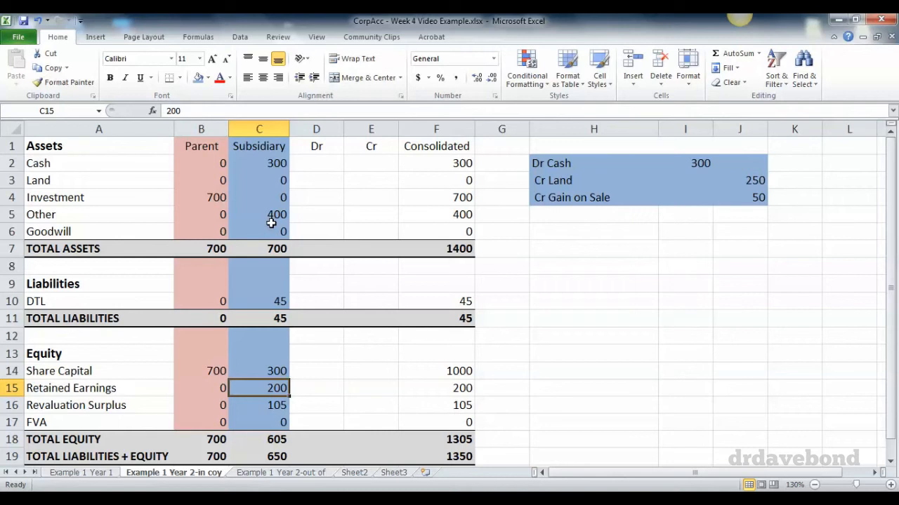
{"action": "type", "text": "=200+"}
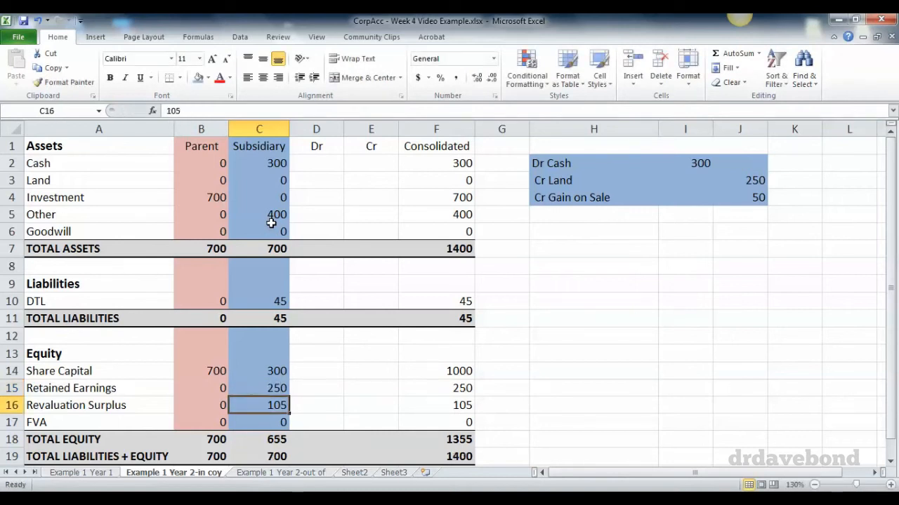
{"action": "left_click", "coordinate": [258, 388]}
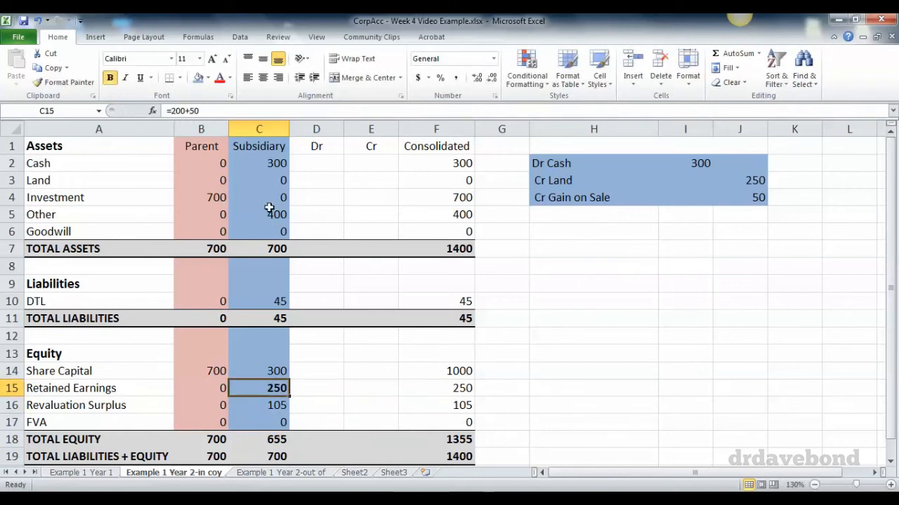
{"action": "left_click", "coordinate": [258, 180]}
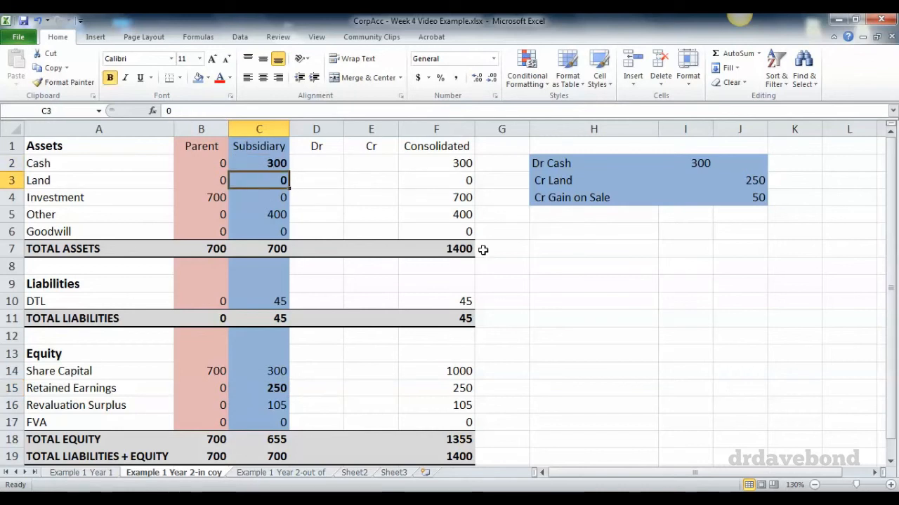
{"action": "left_click", "coordinate": [593, 230]}
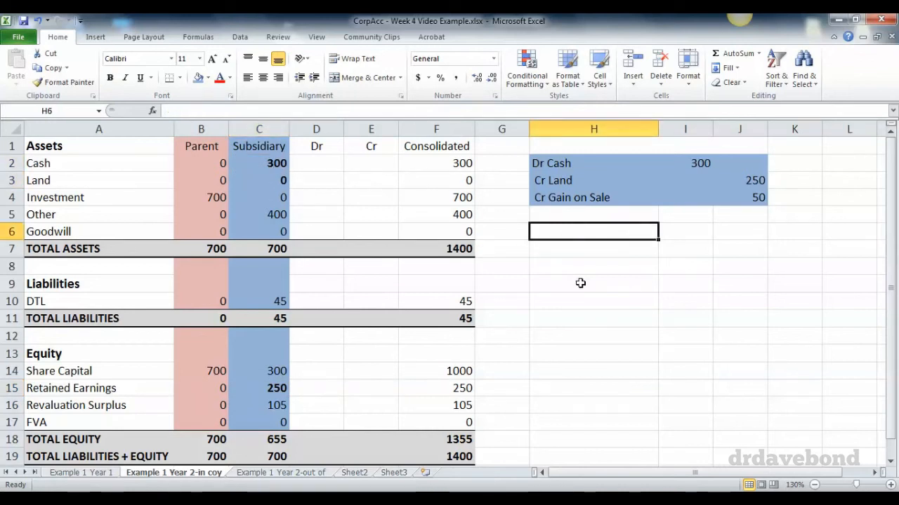
- Enter the tax entry labels Dr Tax Expense, Dr DTL and Cr Cash below the sale entry
{"action": "type", "text": "Dr Tax Expense"}
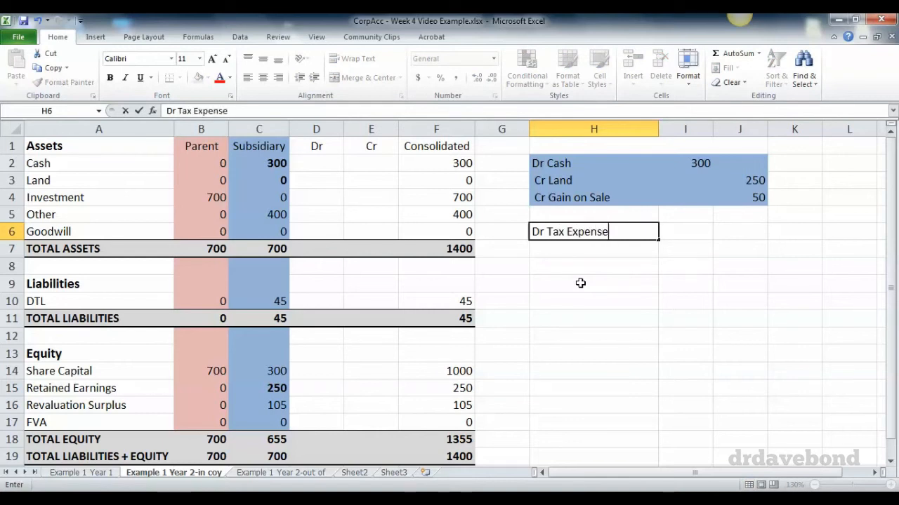
{"action": "type", "text": "Dr DTL"}
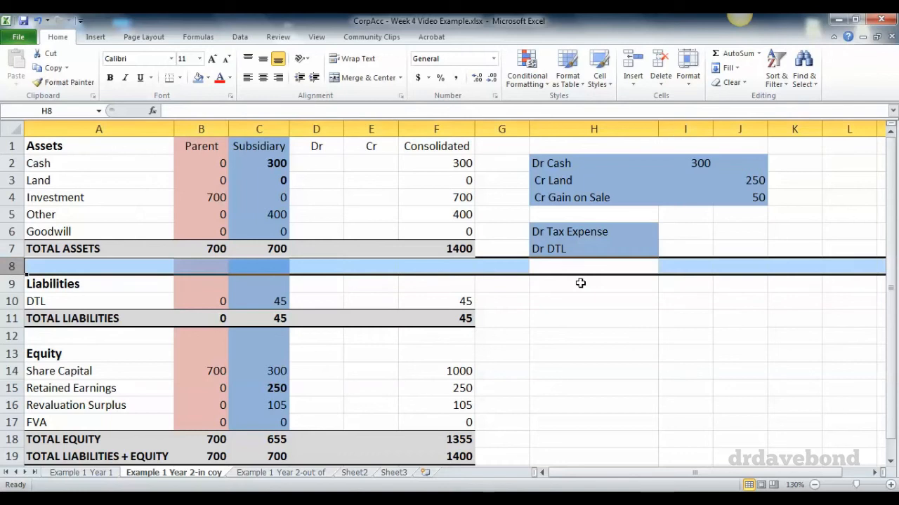
{"action": "type", "text": "Cr Cash"}
{"action": "left_click", "coordinate": [685, 231]}
{"action": "type", "text": "15"}
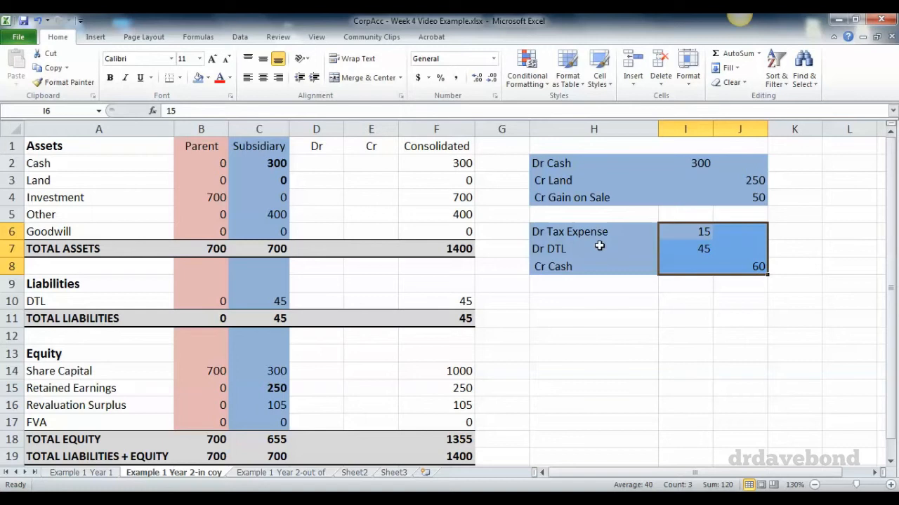
{"action": "mouse_move", "coordinate": [593, 253]}
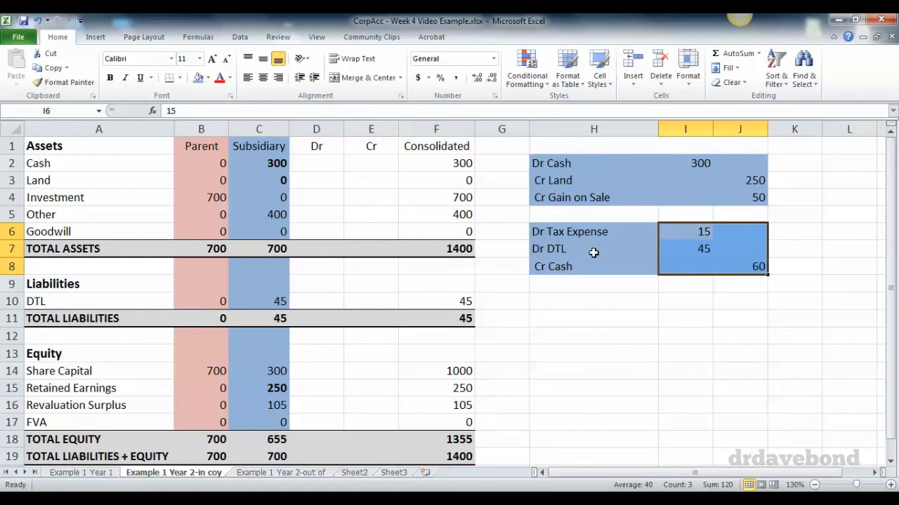
{"action": "mouse_move", "coordinate": [353, 191]}
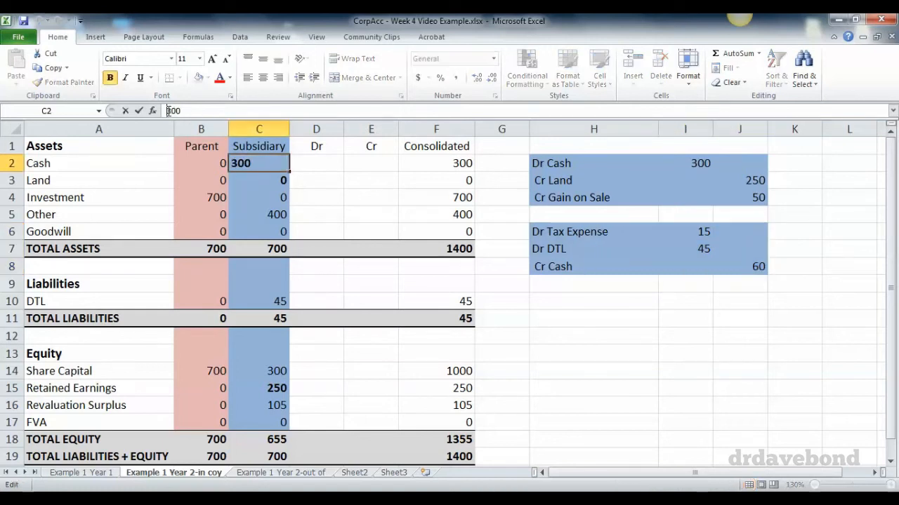
- Reduce Subsidiary Cash to =300-60 and set its DTL to 0
{"action": "type", "text": "=300-"}
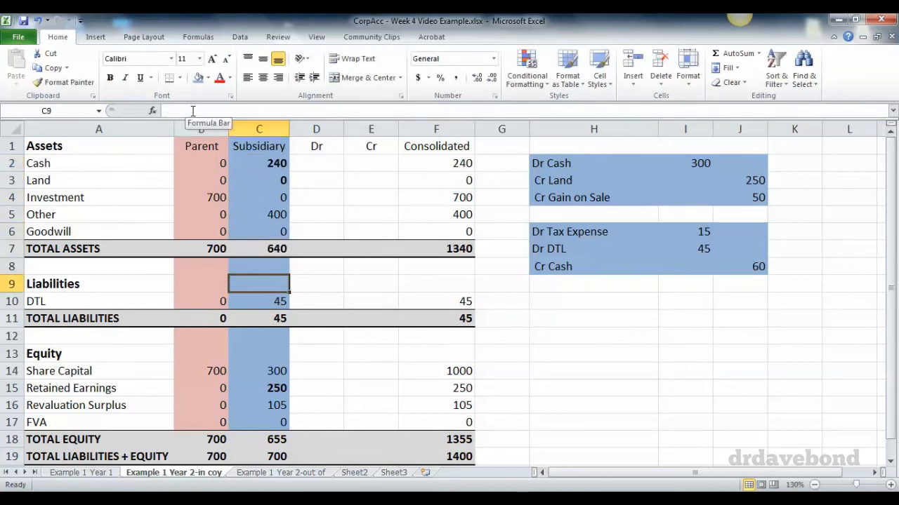
{"action": "left_click", "coordinate": [258, 301]}
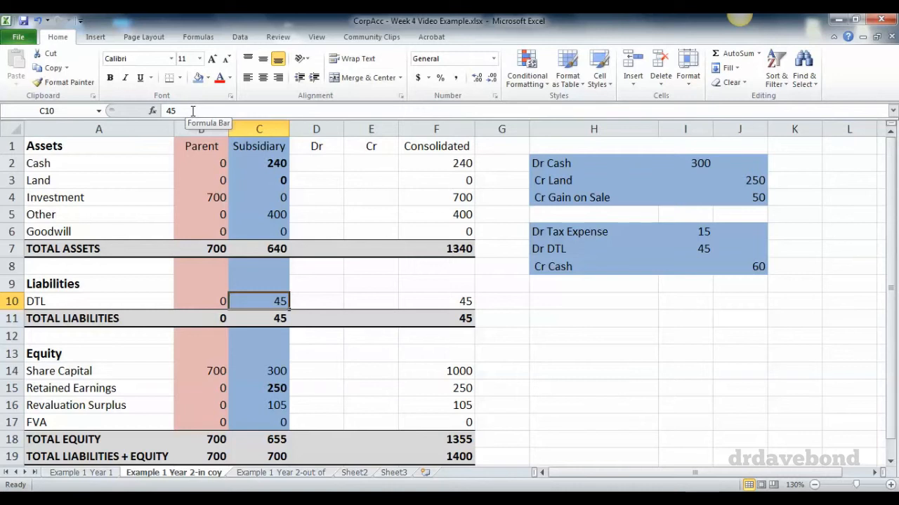
{"action": "type", "text": "0"}
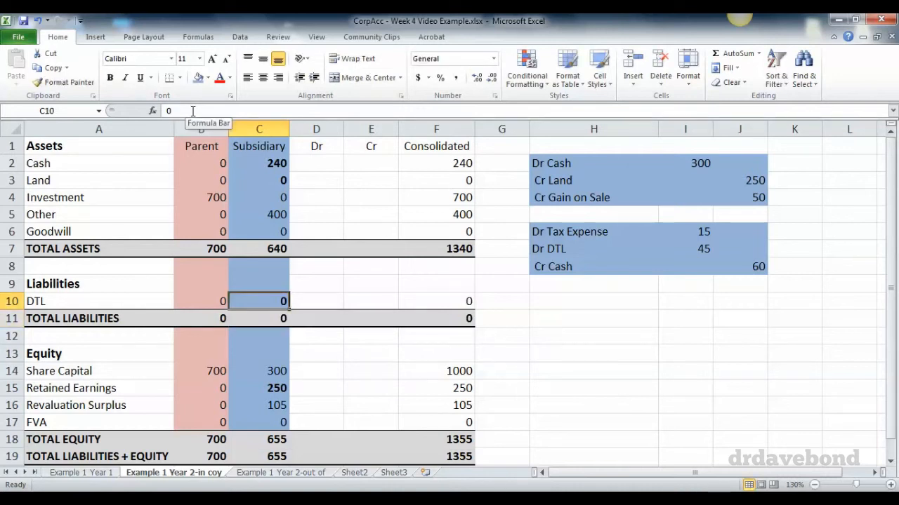
- Amend Subsidiary Retained Earnings to =200+50-15 and start a note below the tax entry
{"action": "left_click", "coordinate": [258, 387]}
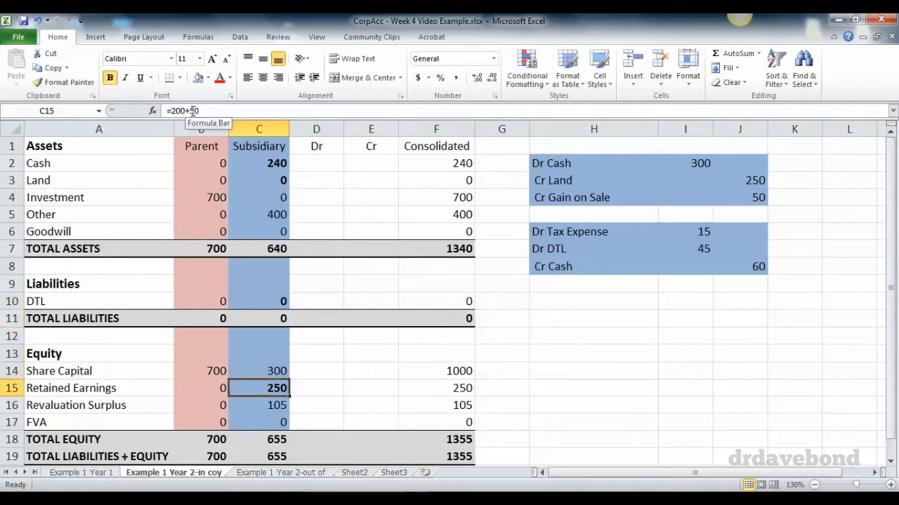
{"action": "type", "text": "-"}
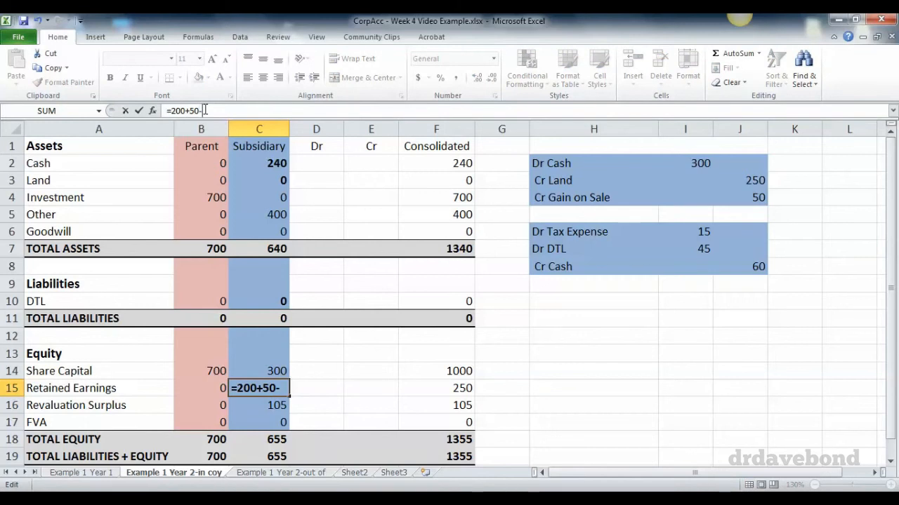
{"action": "key", "text": "Enter"}
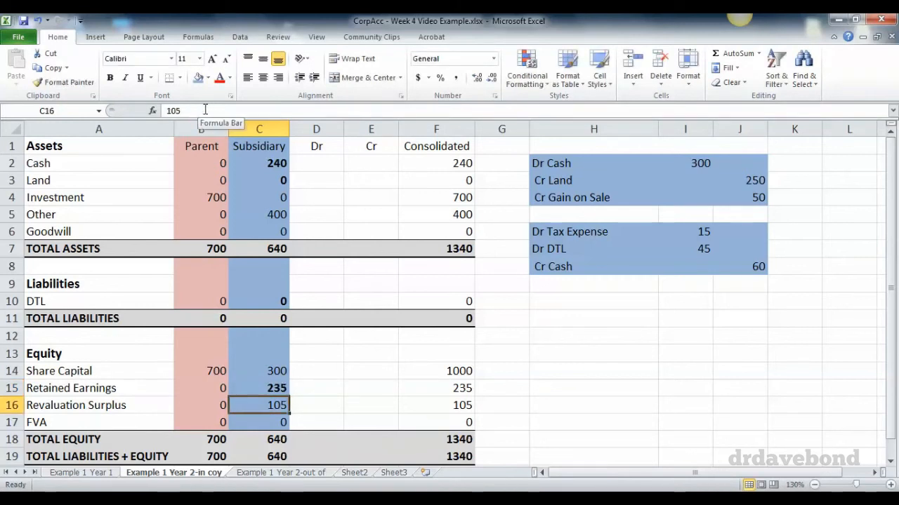
{"action": "left_click", "coordinate": [592, 284]}
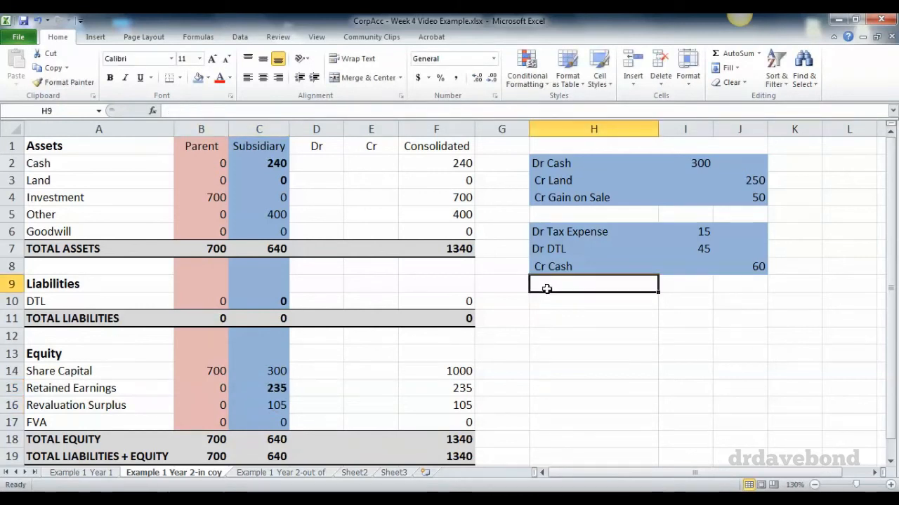
{"action": "type", "text": "Tax"}
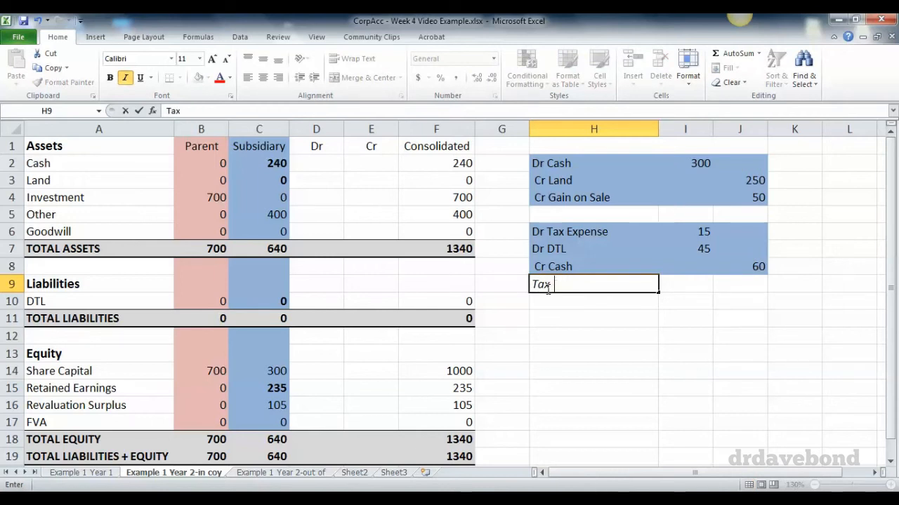
- Write the note 'Tax Profit = $300 - $100 = $200'
{"action": "type", "text": "Profit = $"}
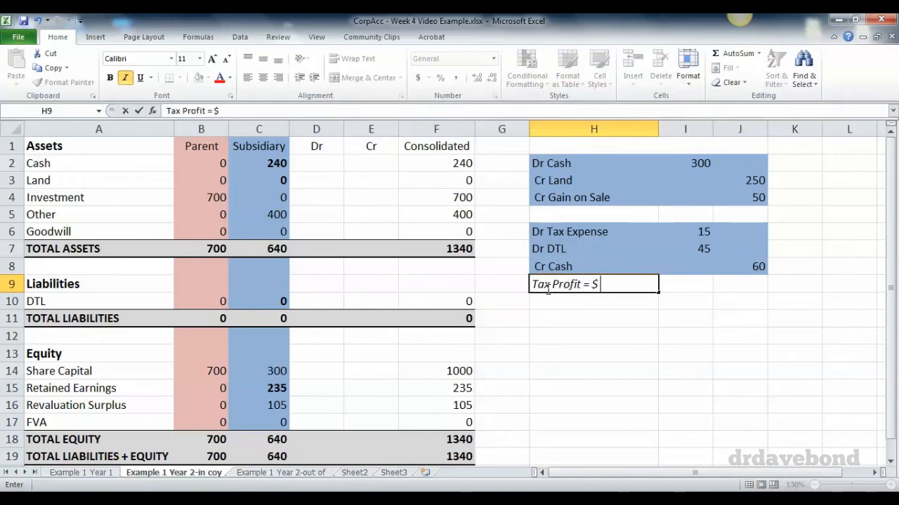
{"action": "type", "text": "300 - $100"}
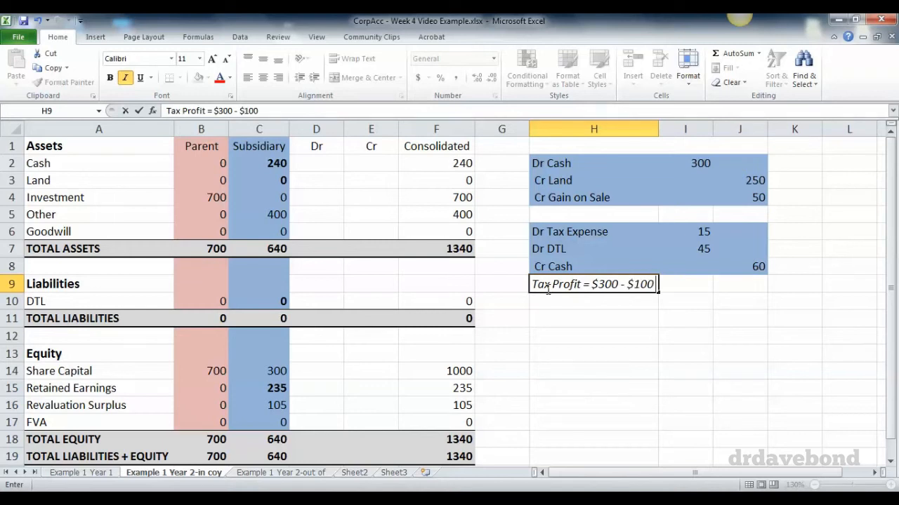
{"action": "type", "text": "= $200"}
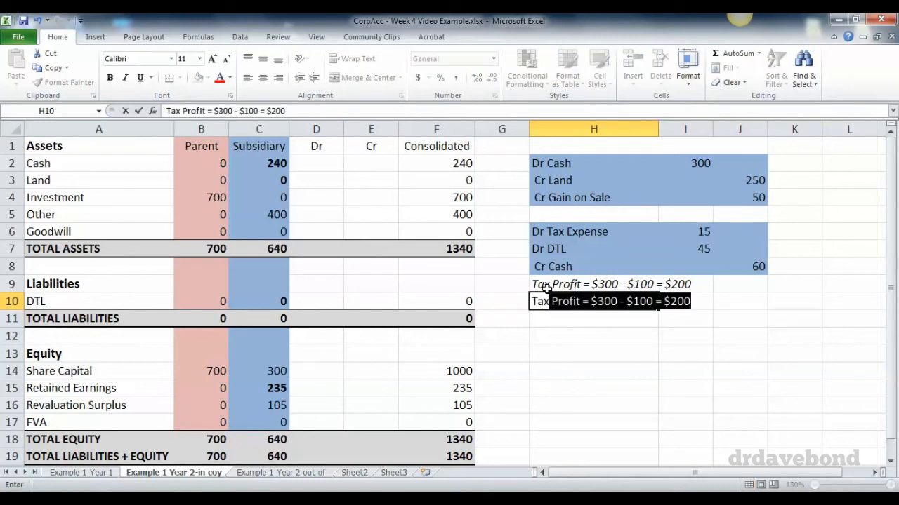
- Write the note 'Tax Rate 30% = $200*30% = $60'
{"action": "type", "text": "Tax Rate 30% ="}
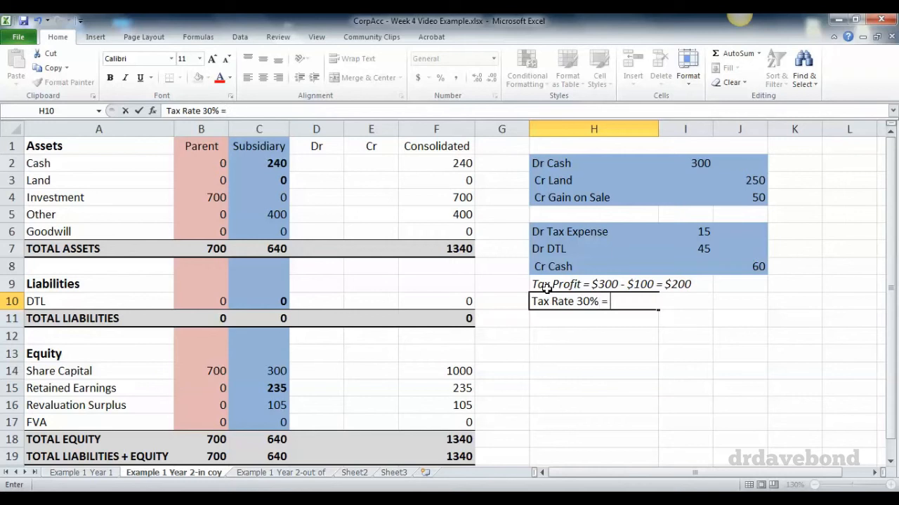
{"action": "type", "text": "$200"}
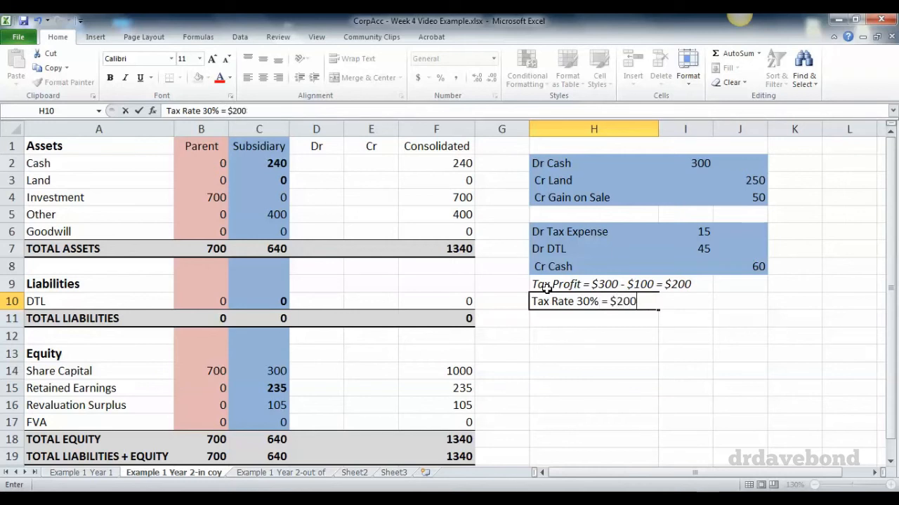
{"action": "type", "text": "*30% = $60"}
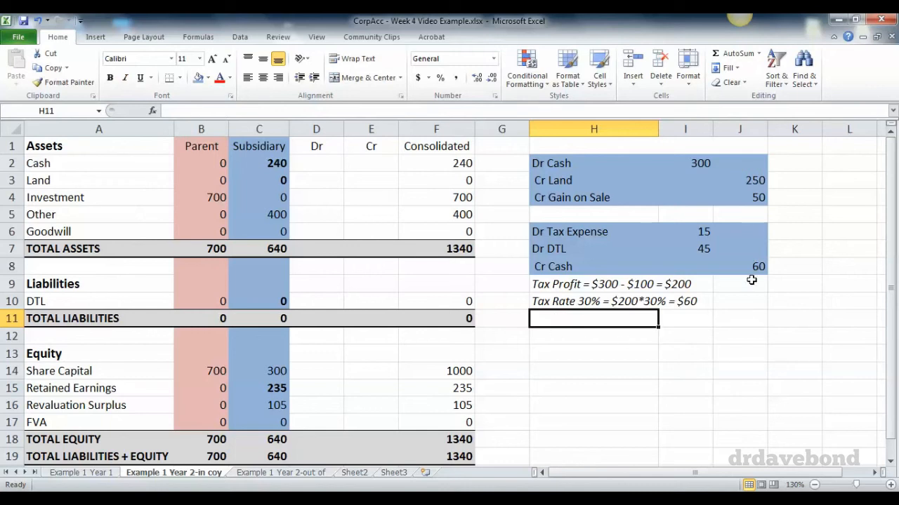
{"action": "mouse_move", "coordinate": [681, 267]}
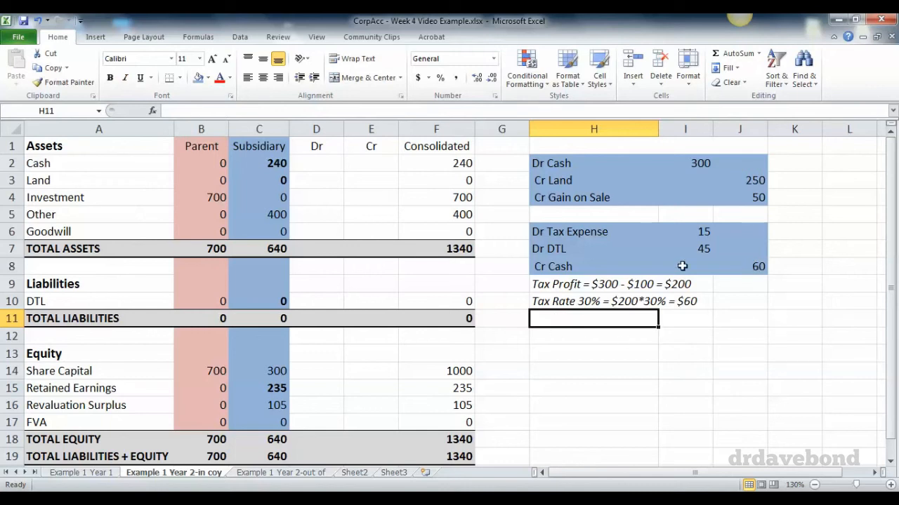
{"action": "mouse_move", "coordinate": [591, 318]}
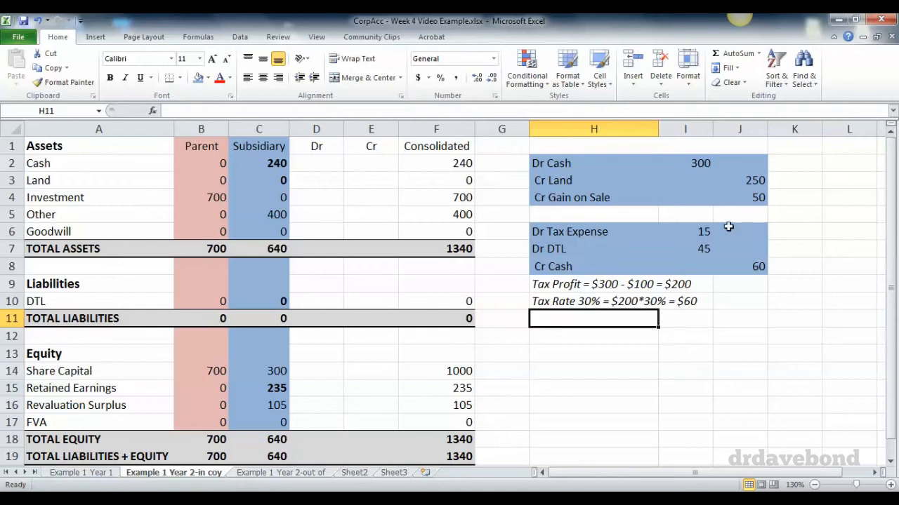
{"action": "mouse_move", "coordinate": [593, 324]}
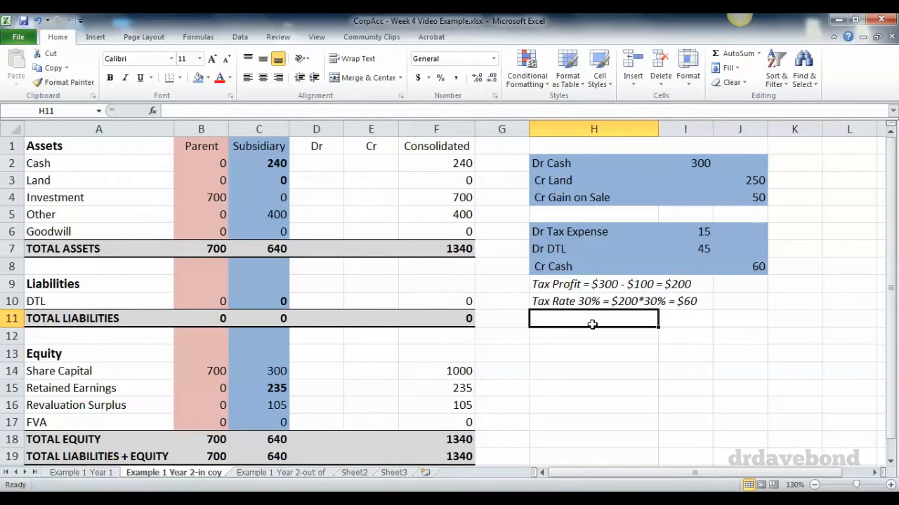
- Write the italic note 'Accounting Profit = $50, 30% = $15'
{"action": "type", "text": "Accounting Profit = $"}
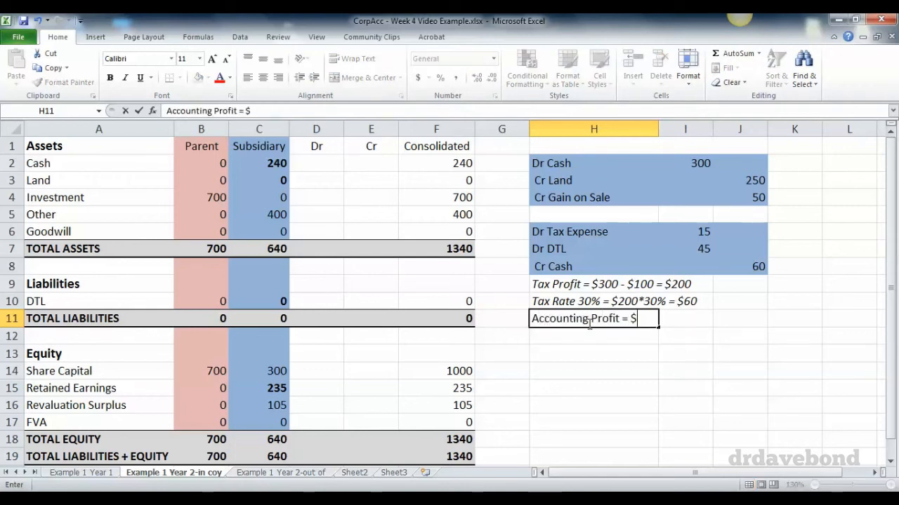
{"action": "type", "text": "50"}
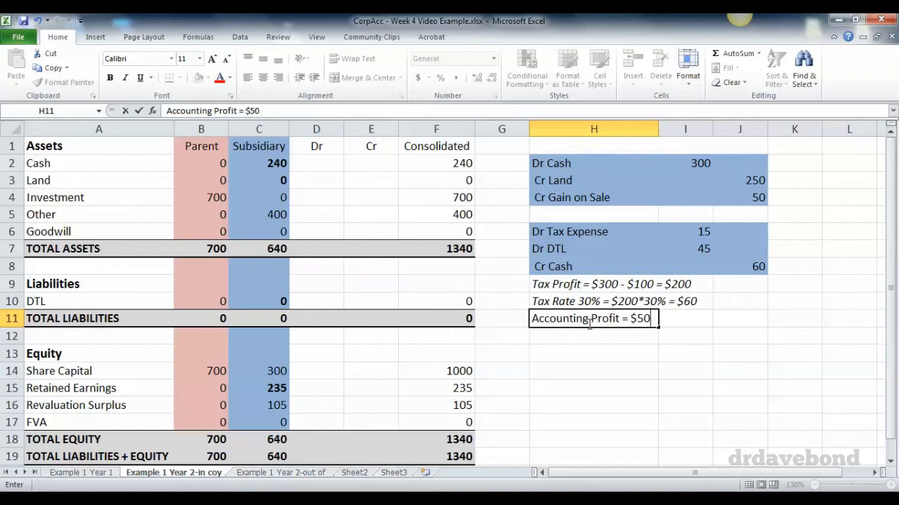
{"action": "type", "text": ", 30%"}
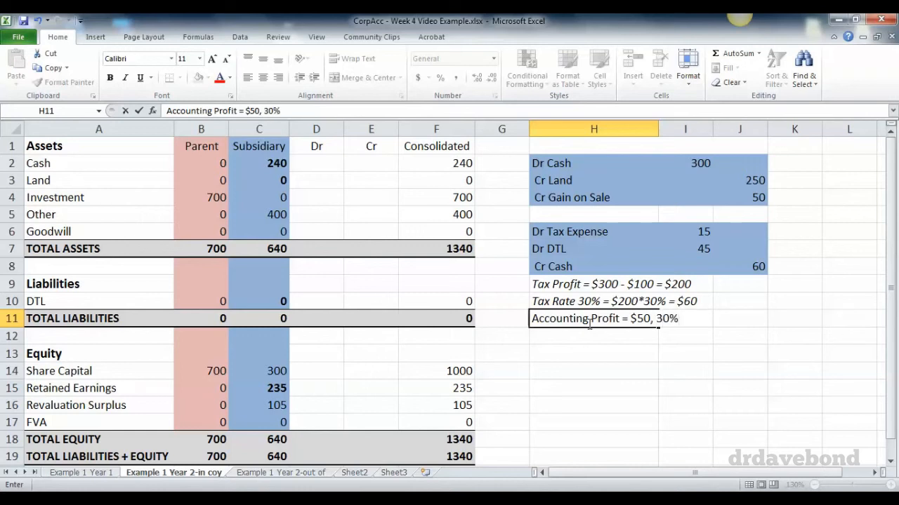
{"action": "type", "text": "= $15"}
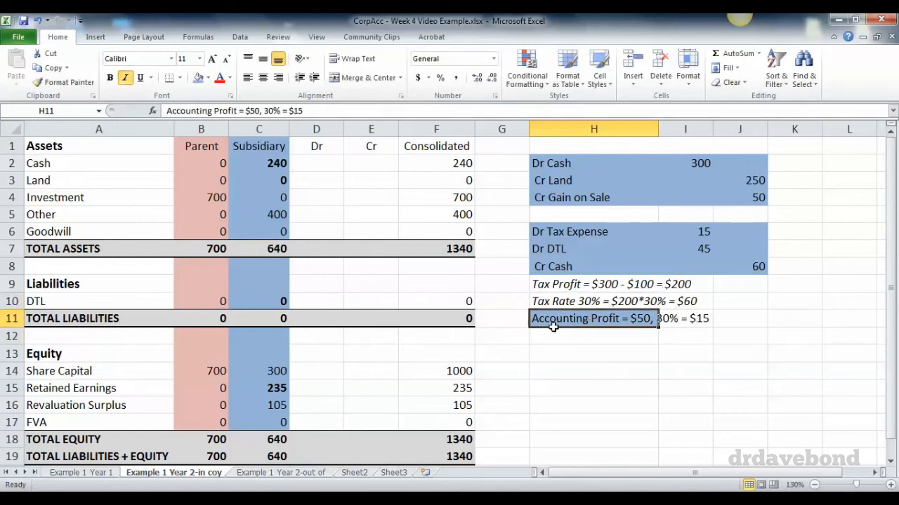
{"action": "left_click", "coordinate": [592, 300]}
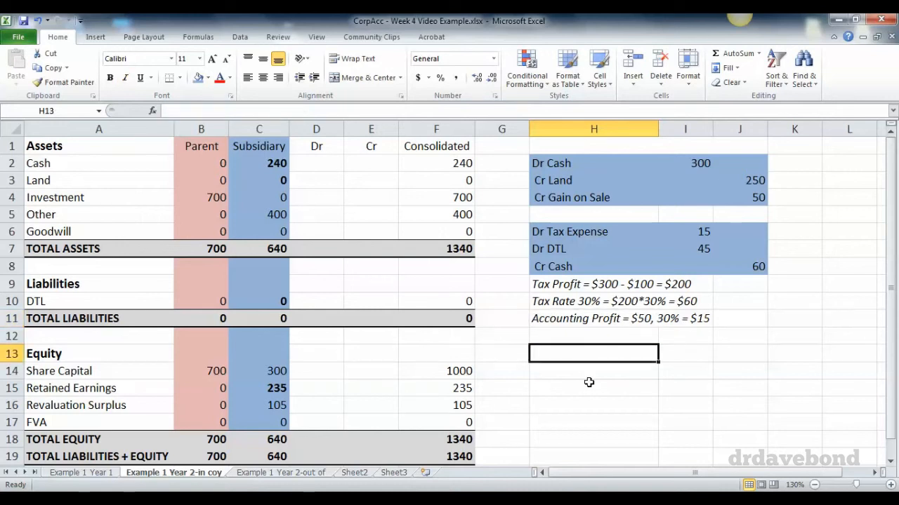
- Add the Consolidation Entries heading with Dr Share Capital 300 and Dr Retained Earnings 200
{"action": "type", "text": "Consolidation Entries"}
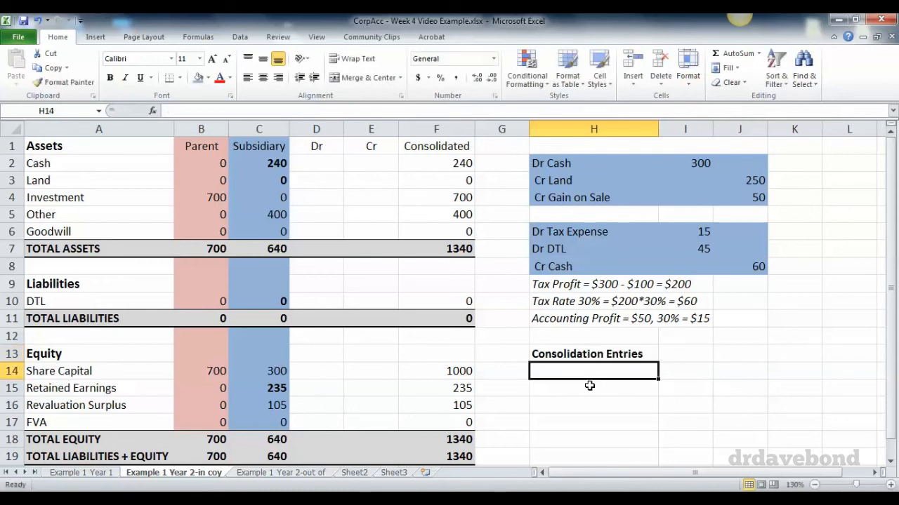
{"action": "type", "text": "Dr Share Capital"}
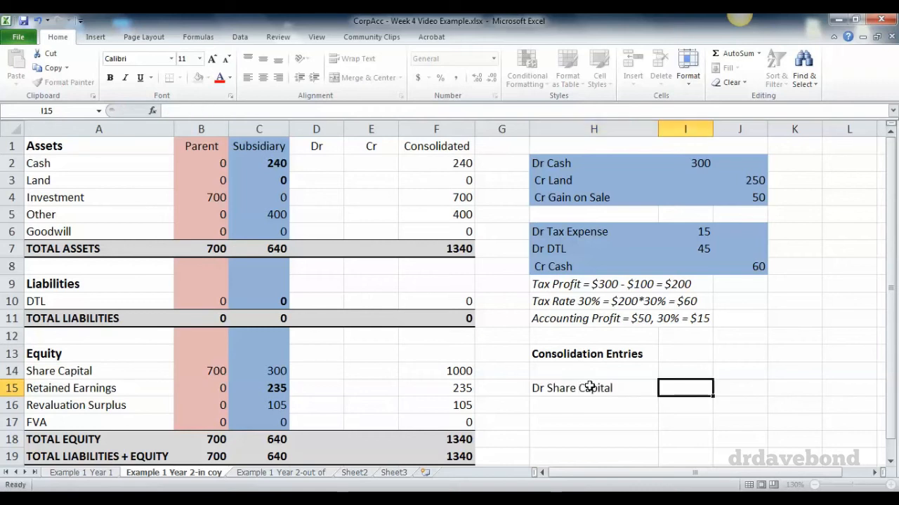
{"action": "type", "text": "300"}
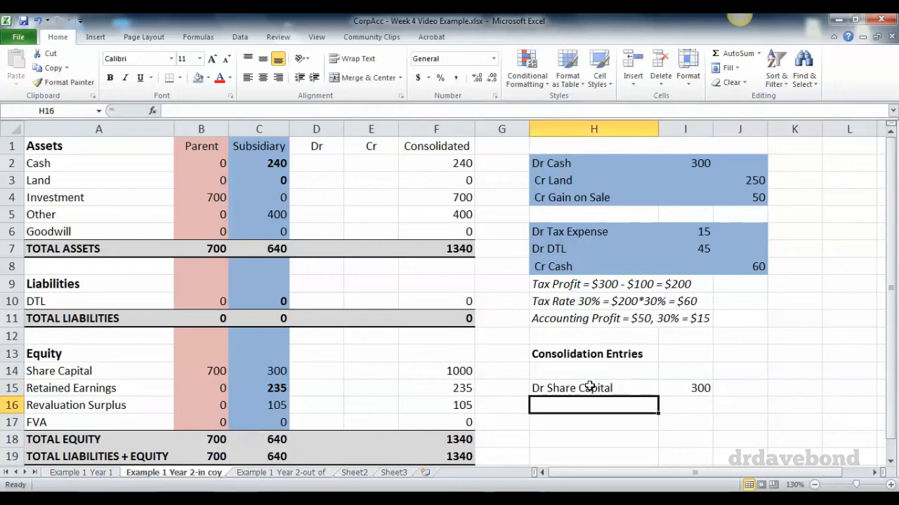
{"action": "type", "text": "Dr Retained"}
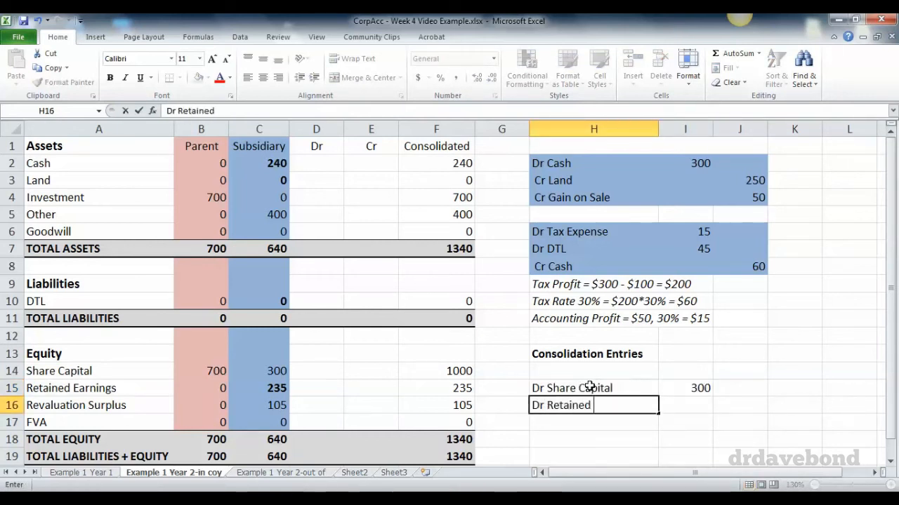
{"action": "type", "text": "Earnings"}
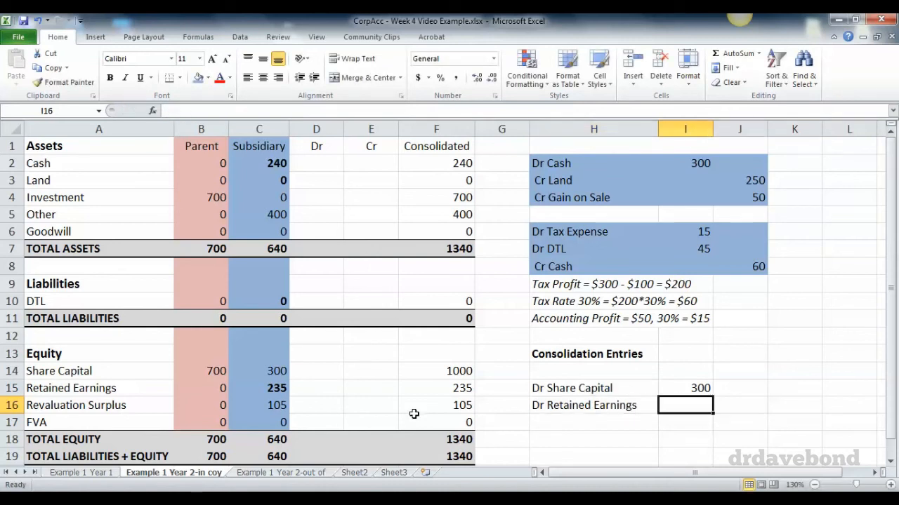
{"action": "mouse_move", "coordinate": [303, 387]}
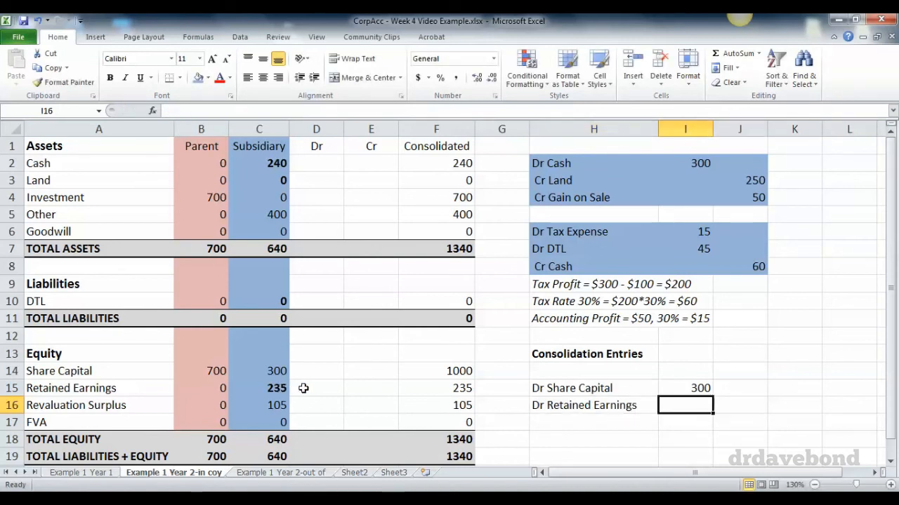
{"action": "mouse_move", "coordinate": [306, 388]}
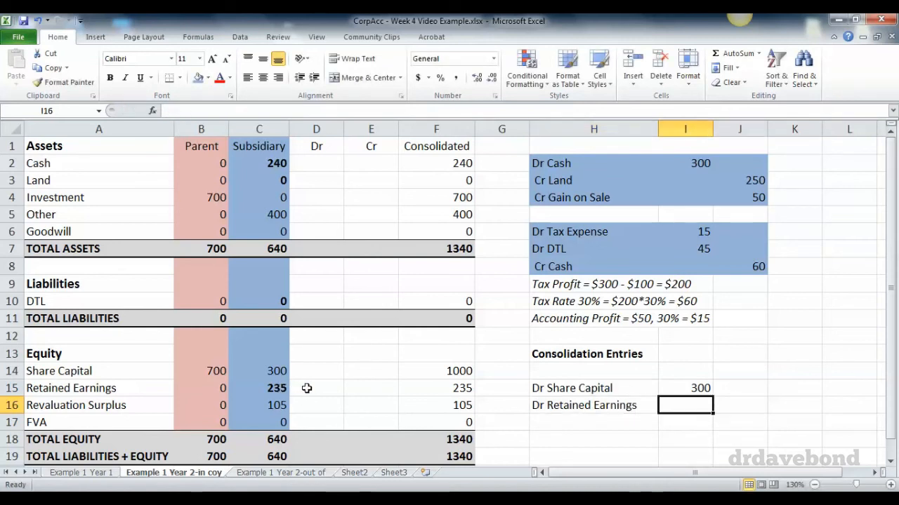
{"action": "type", "text": "200"}
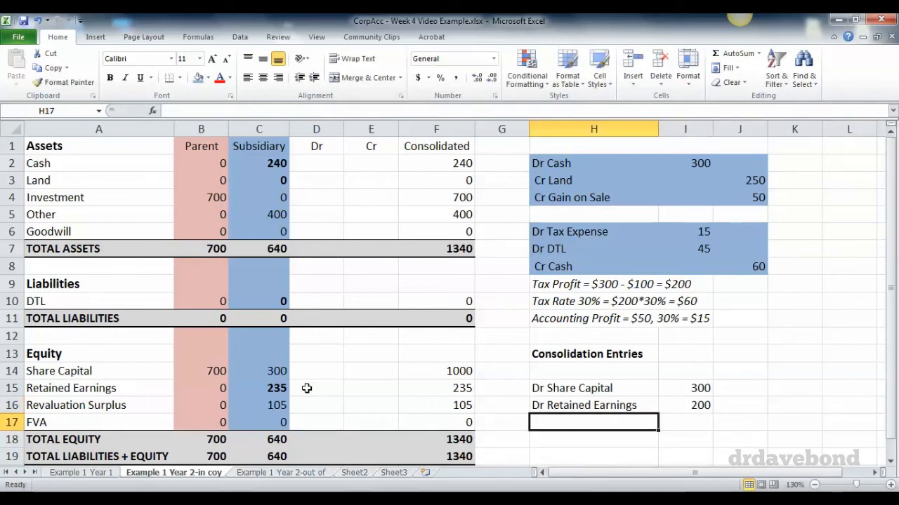
- Add Dr Revaluation Surplus 105, Cr Investment 700 and Dr Goodwill 95
{"action": "type", "text": "Dr Revaluation Surplus"}
{"action": "left_click", "coordinate": [685, 422]}
{"action": "type", "text": "105"}
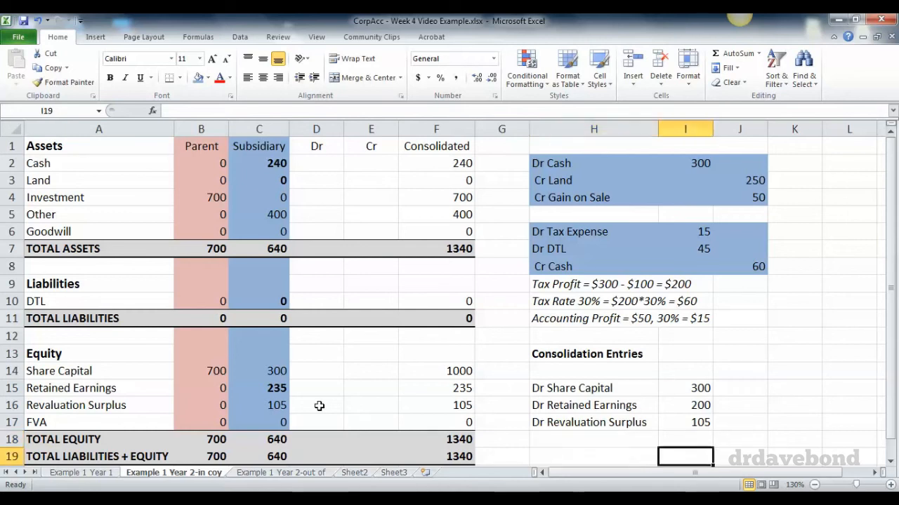
{"action": "type", "text": "Cr Investment"}
{"action": "left_click", "coordinate": [740, 457]}
{"action": "type", "text": "700"}
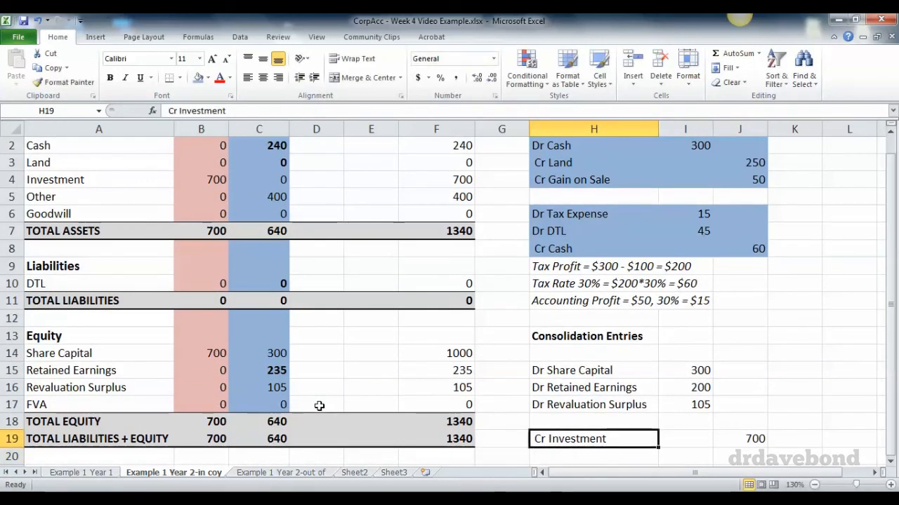
{"action": "type", "text": "Dr Goodwi"}
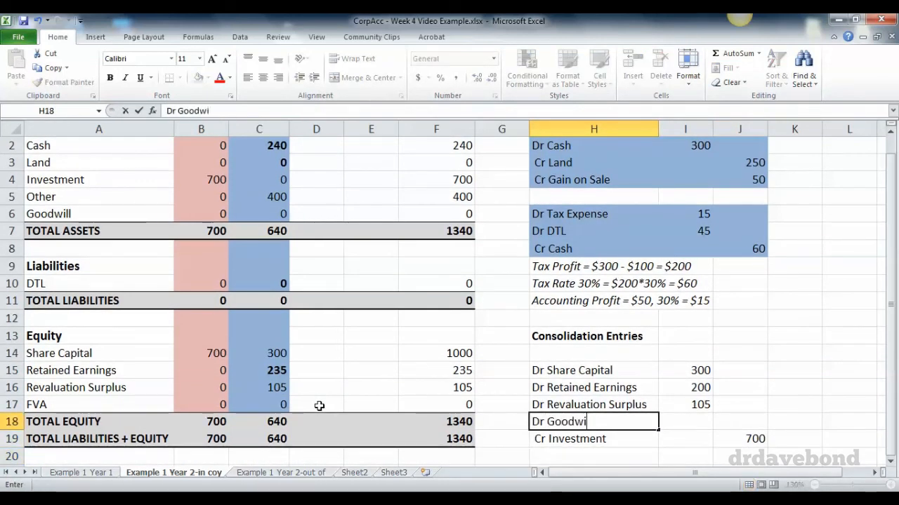
{"action": "key", "text": "Tab"}
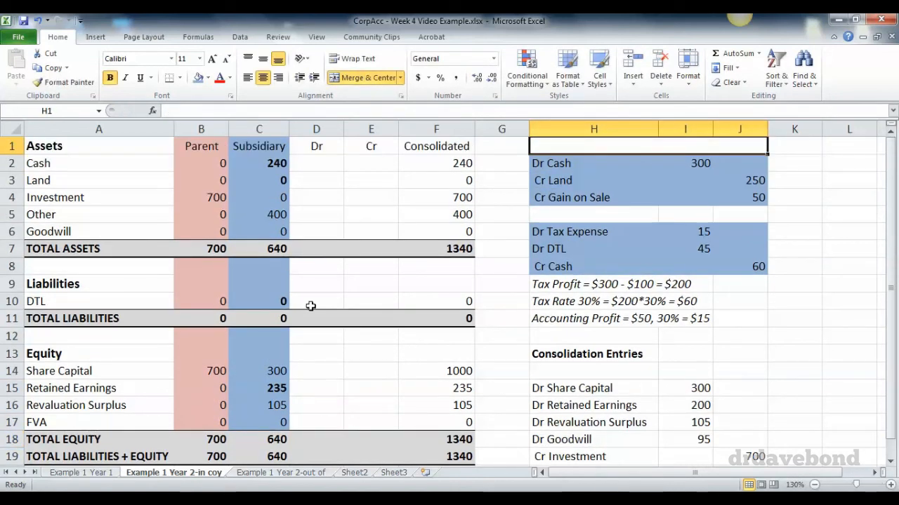
- Post Dr 300, 200, 105 and Goodwill 95, Cr Investment 700, giving consolidated totals of 735
{"action": "type", "text": "300"}
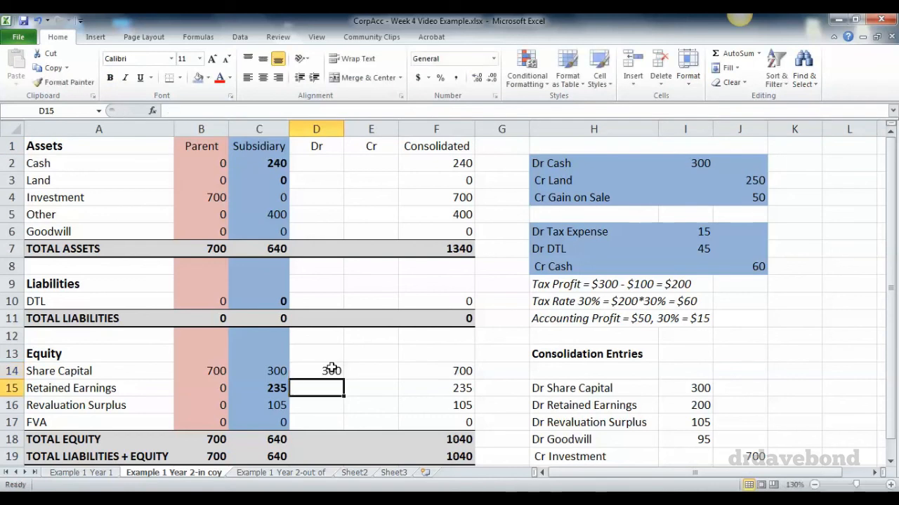
{"action": "type", "text": "200"}
{"action": "left_click", "coordinate": [316, 405]}
{"action": "type", "text": "105"}
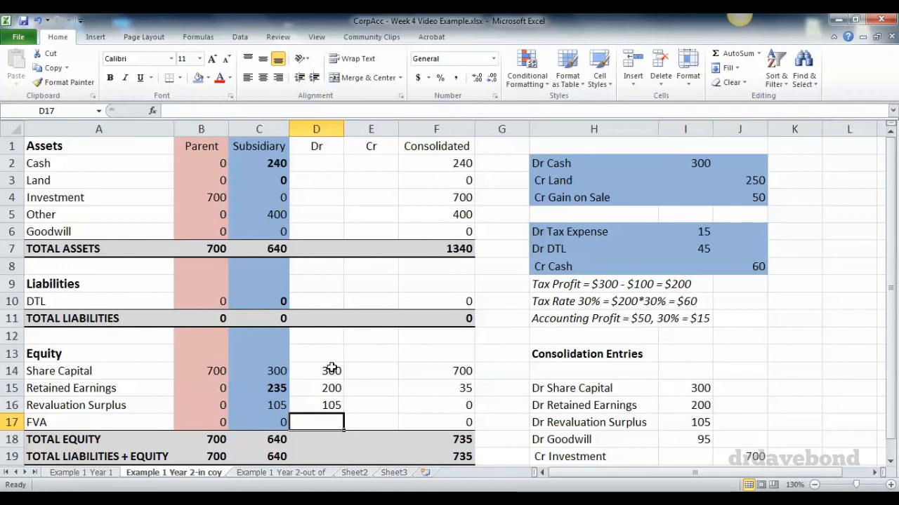
{"action": "left_click", "coordinate": [316, 319]}
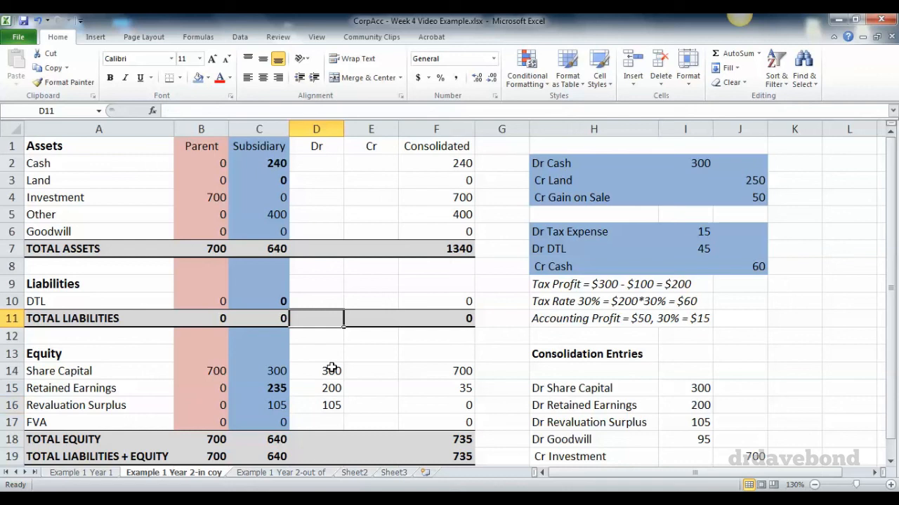
{"action": "type", "text": "95"}
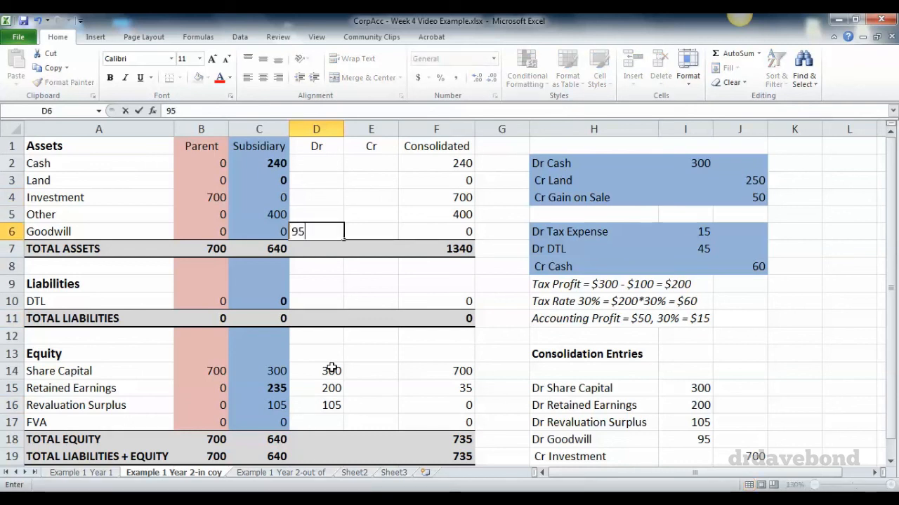
{"action": "key", "text": "Enter"}
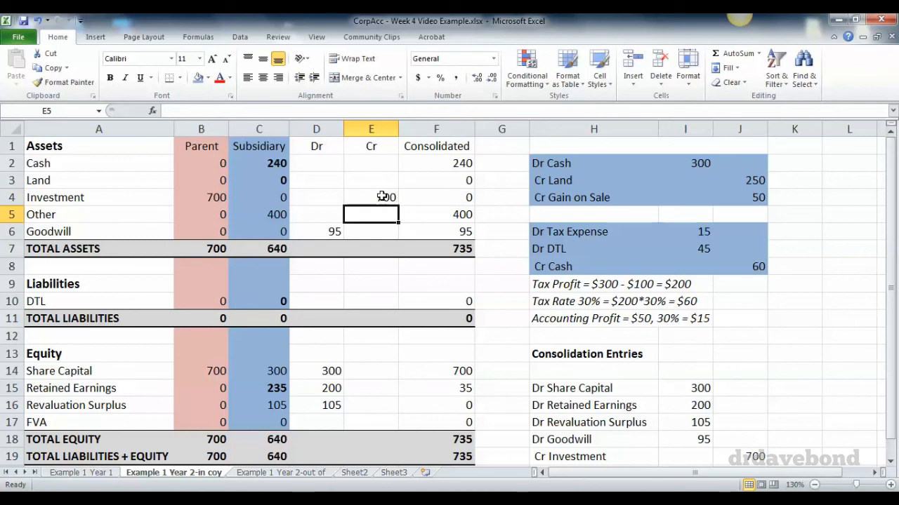
{"action": "type", "text": "700"}
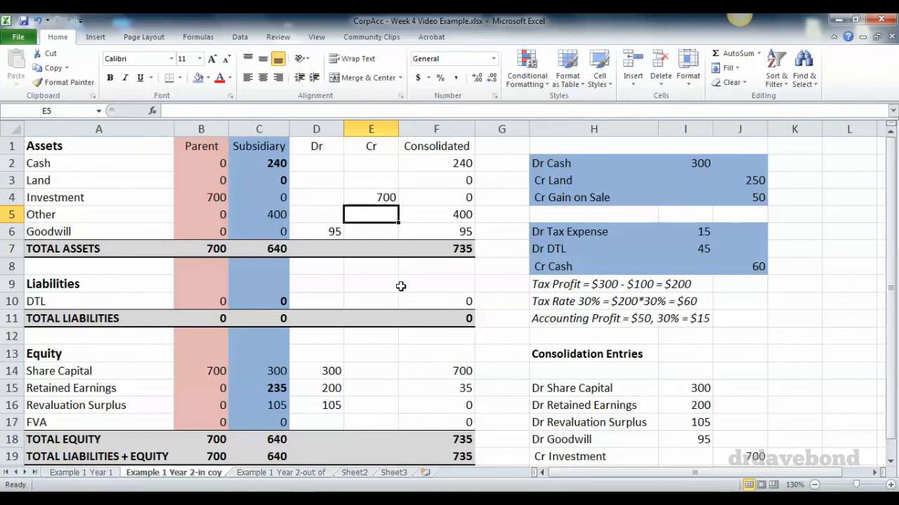
{"action": "mouse_move", "coordinate": [490, 169]}
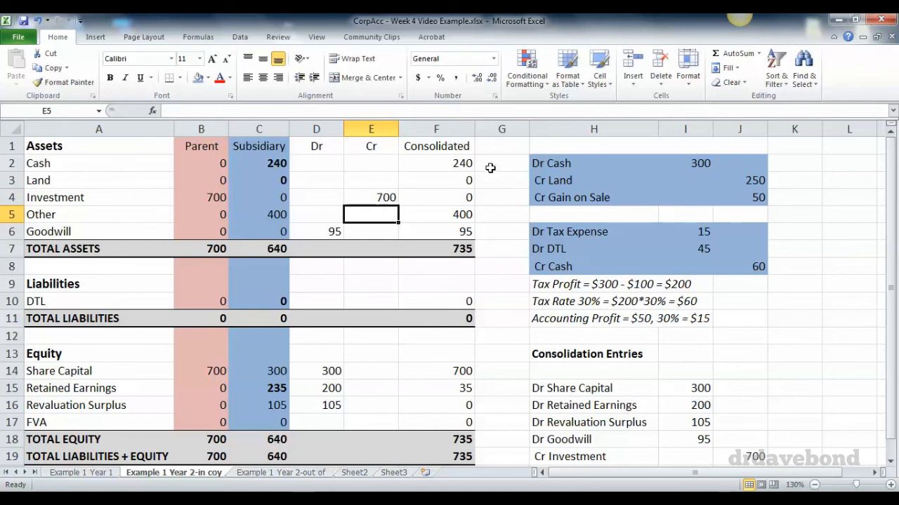
{"action": "left_click", "coordinate": [500, 163]}
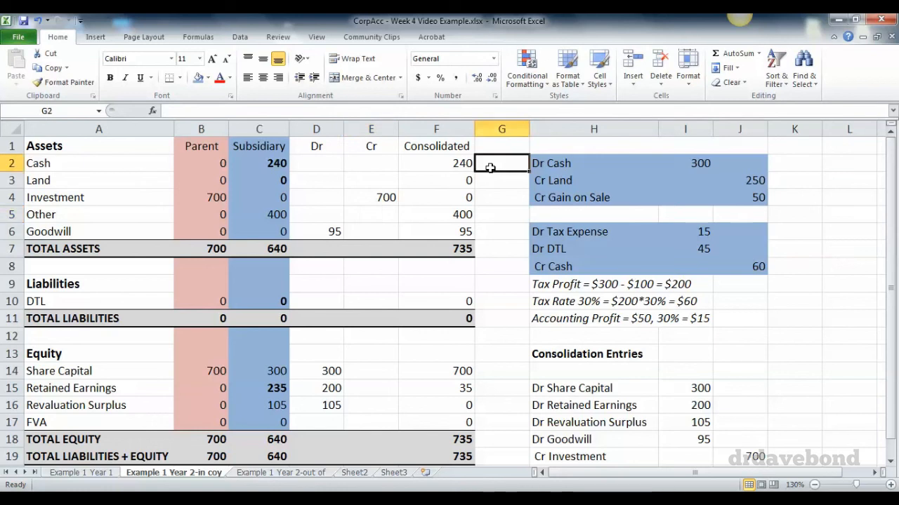
{"action": "left_click", "coordinate": [499, 180]}
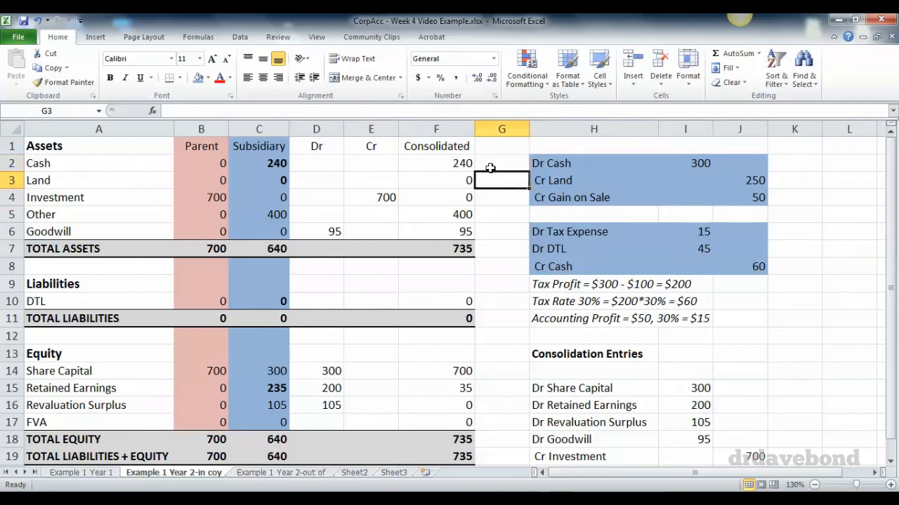
{"action": "left_click", "coordinate": [501, 197]}
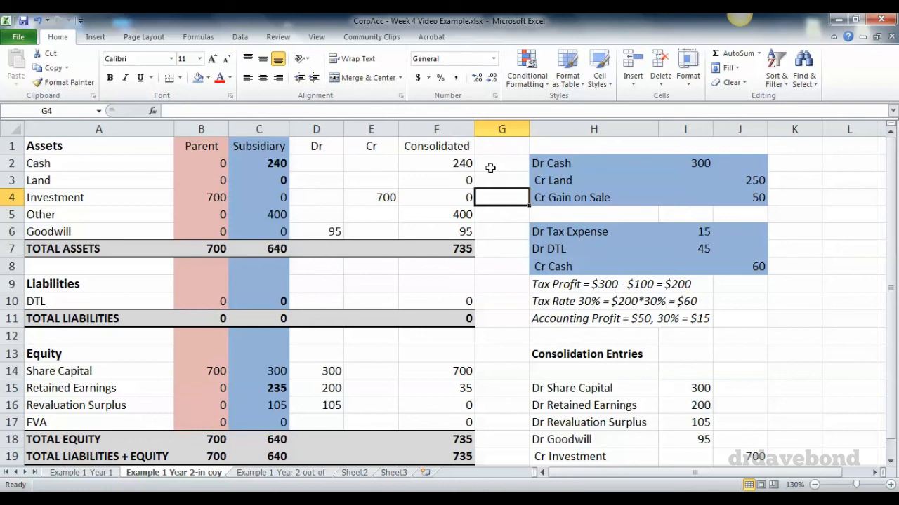
{"action": "left_click", "coordinate": [501, 213]}
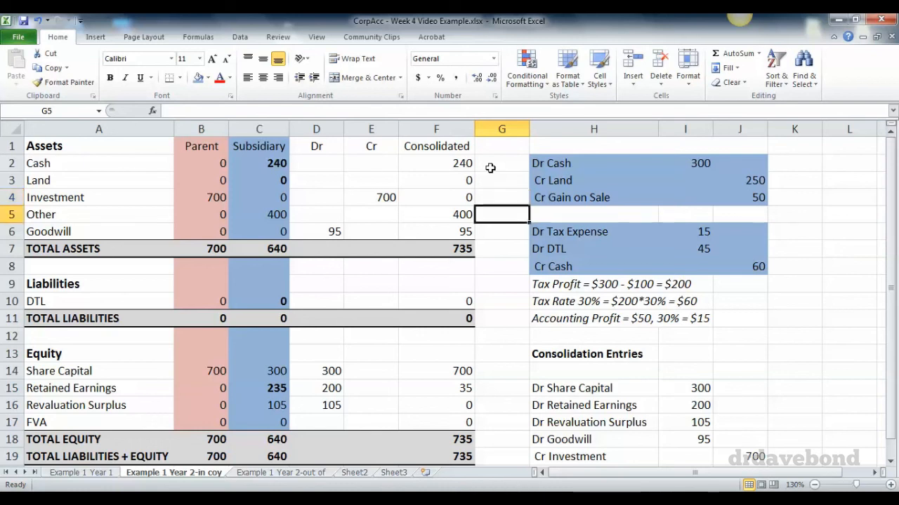
{"action": "left_click", "coordinate": [502, 232]}
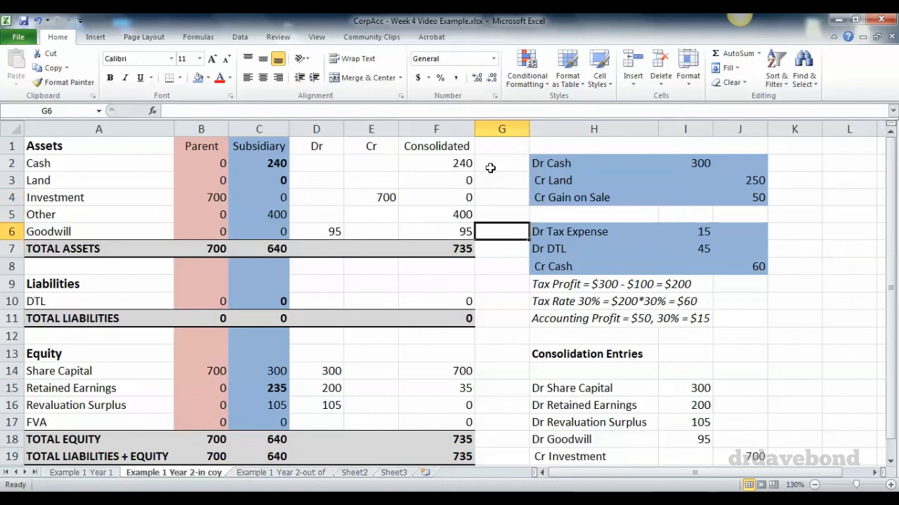
{"action": "left_click", "coordinate": [501, 301]}
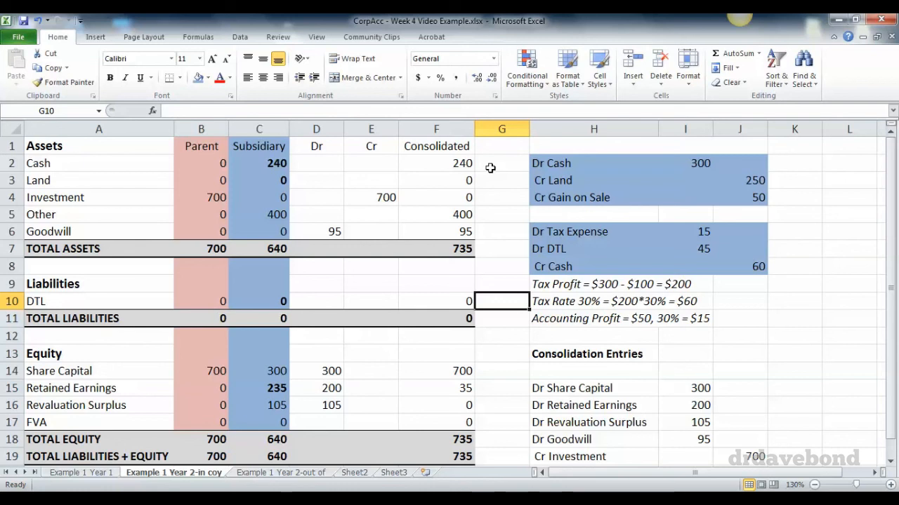
{"action": "left_click", "coordinate": [501, 337]}
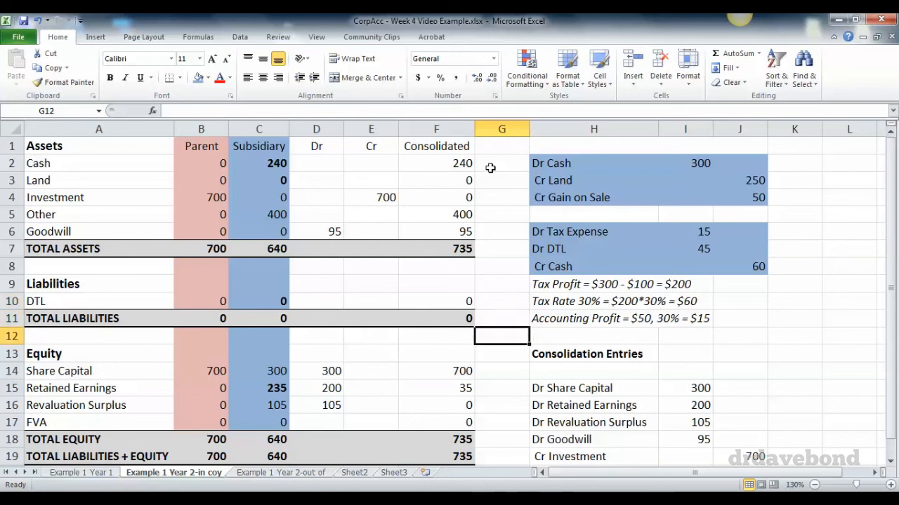
{"action": "left_click", "coordinate": [501, 370]}
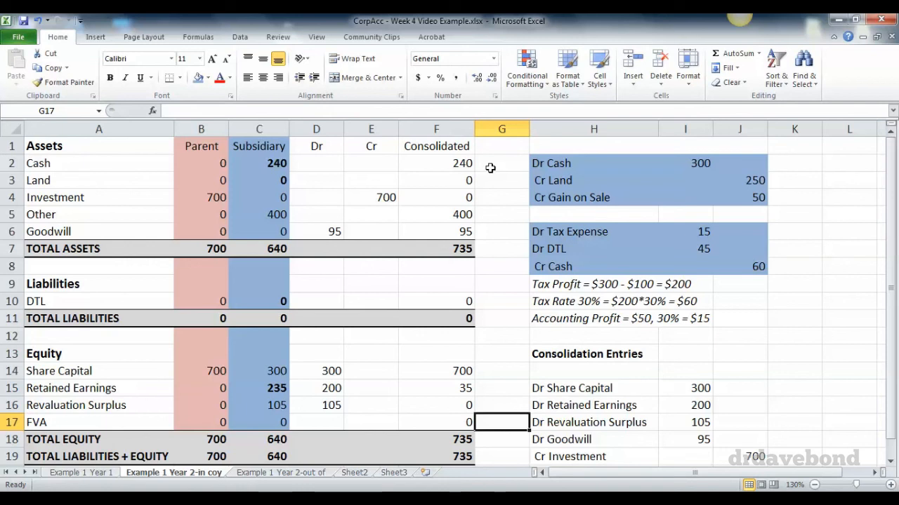
{"action": "left_click", "coordinate": [501, 440]}
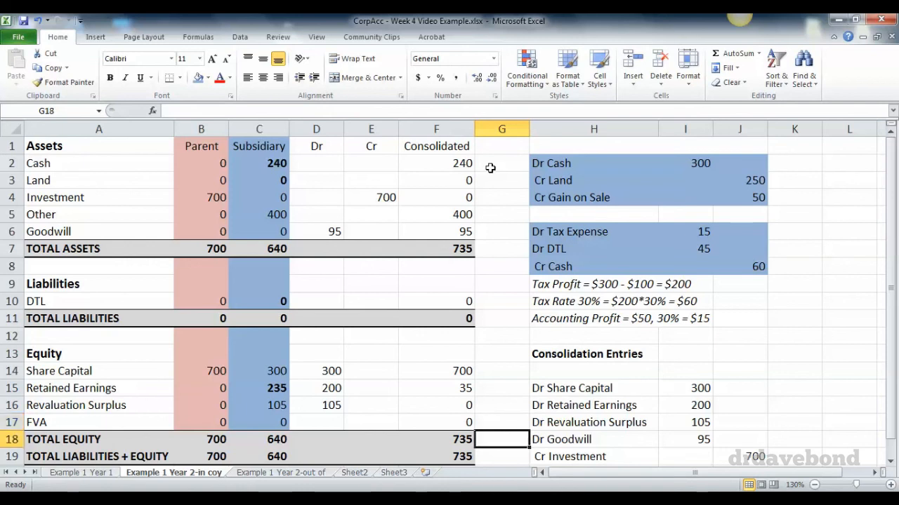